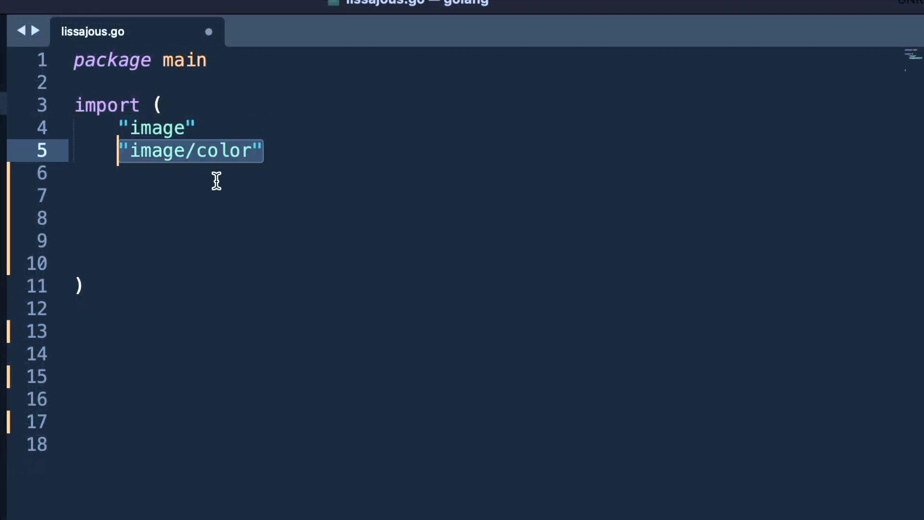
# Step: Add the import paths image/gif, io, math/rand and os, then begin the var palette = declaration
pyautogui.write('"image/gif"')
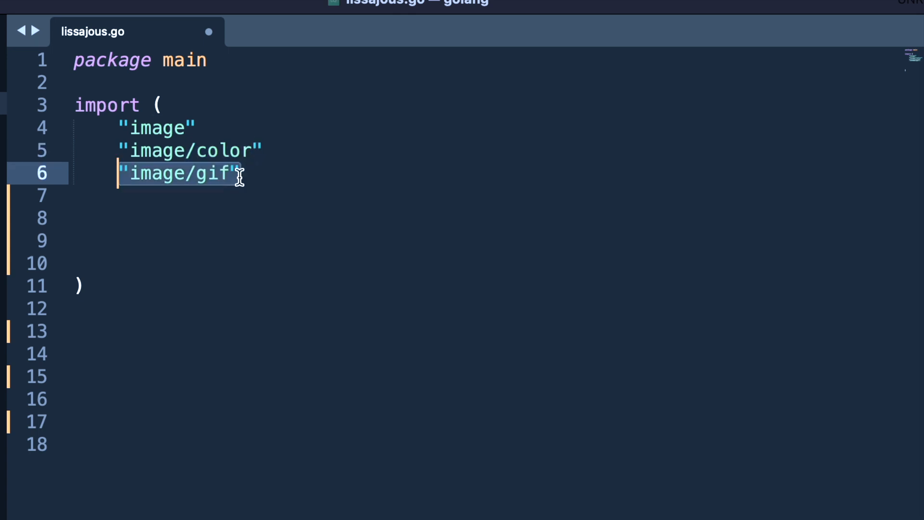
pyautogui.write('"io"')
pyautogui.click(487, 218)
pyautogui.write('"math')
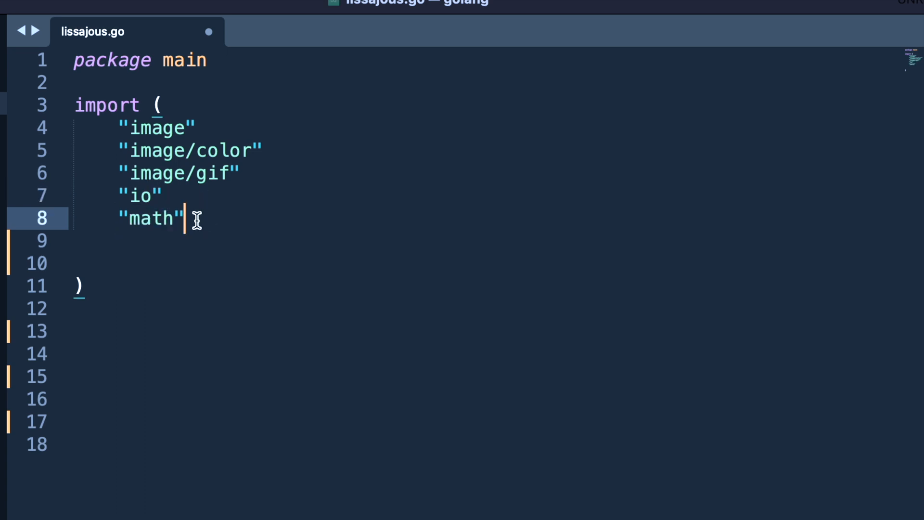
pyautogui.write('"math/rand"')
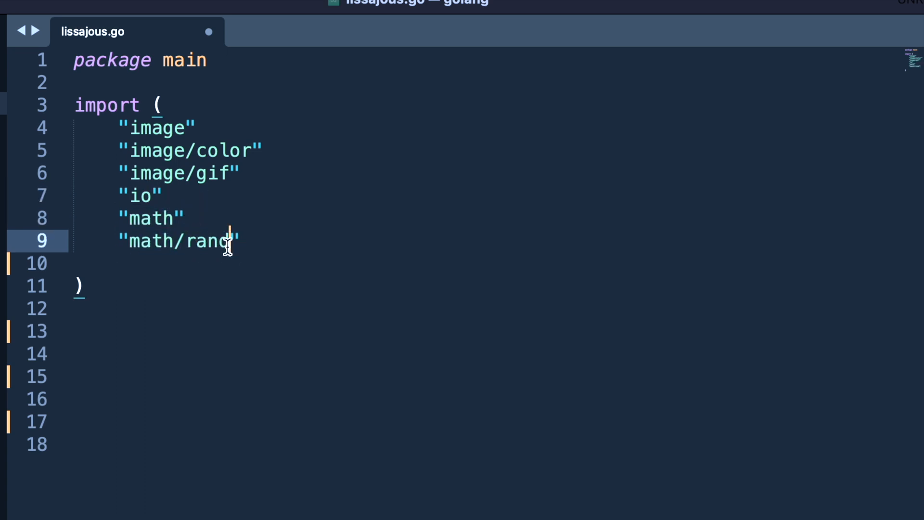
pyautogui.write('"os"')
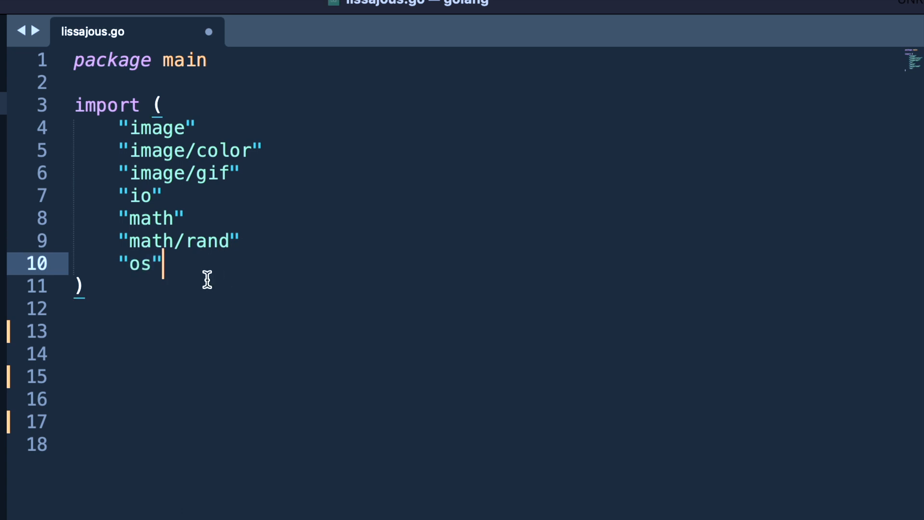
pyautogui.write('var palette =')
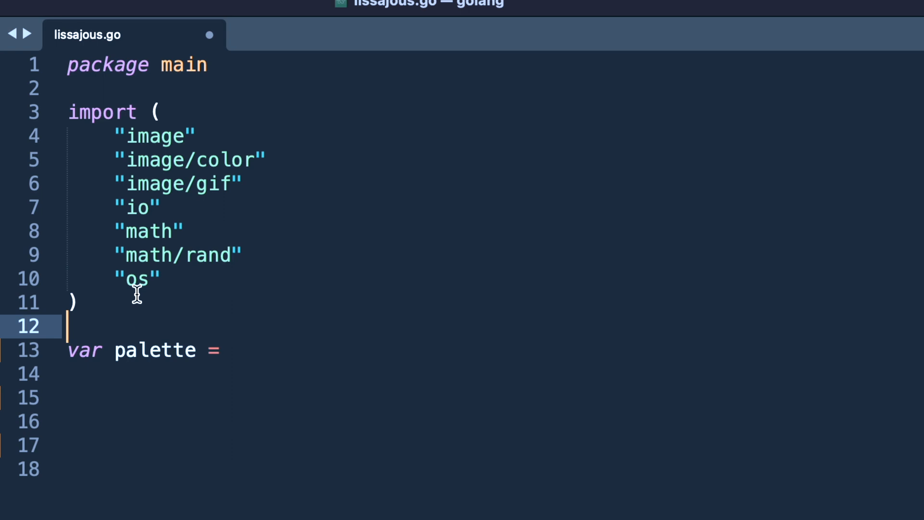
# Step: Define palette as []color.Color{color.White, color.Black, color.RGBA{249, 87, 0, 255}} and open a const ( block
pyautogui.write('[]color.Color{')
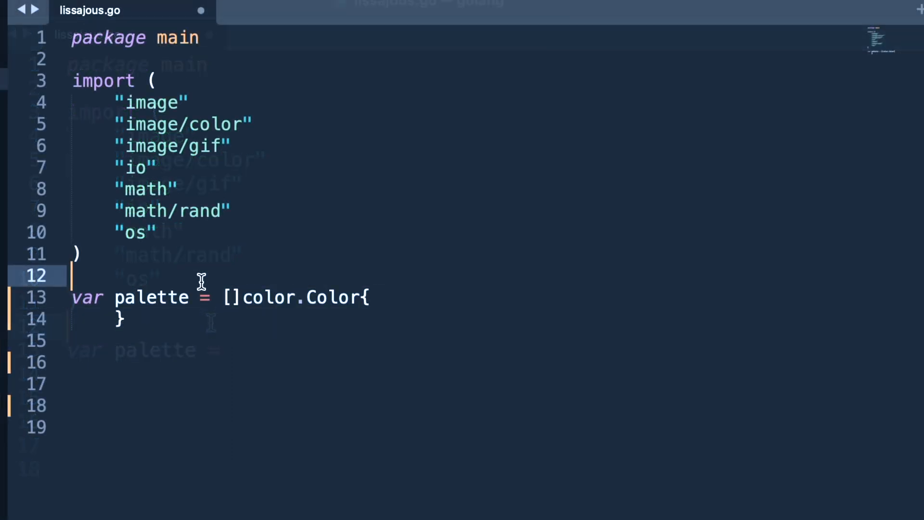
pyautogui.write('color.White, color.Black,')
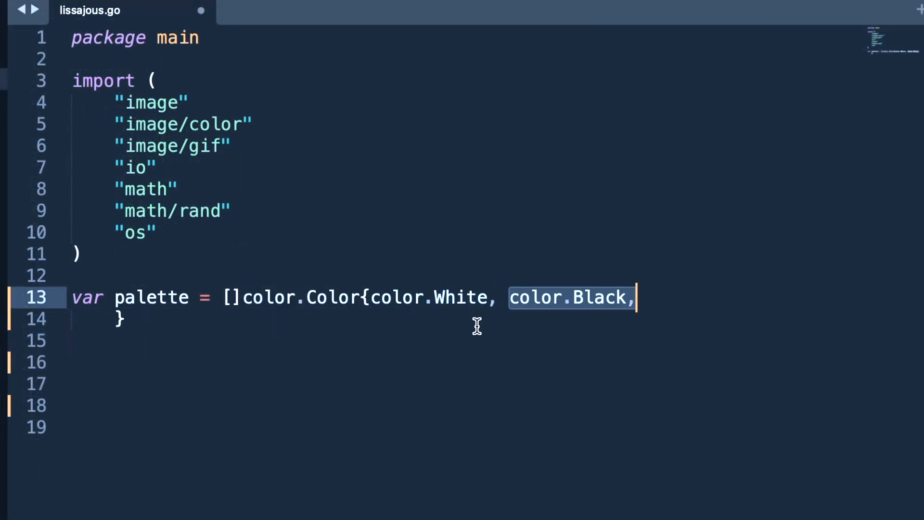
pyautogui.write('color.RGBA{249, 87, 0, 255}')
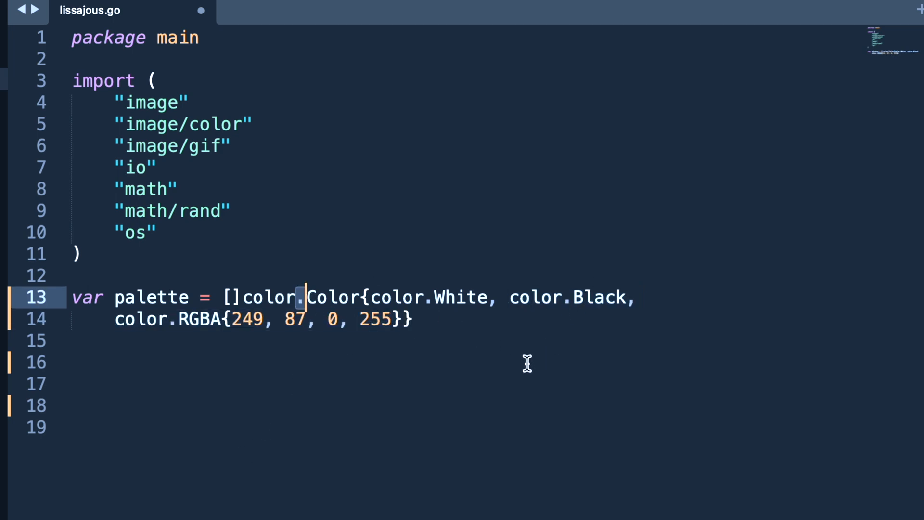
pyautogui.moveTo(507, 318)
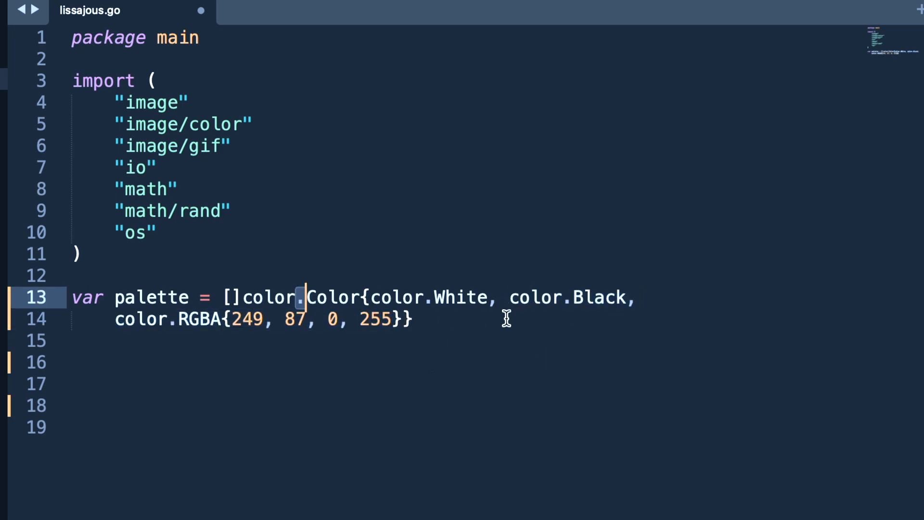
pyautogui.moveTo(420, 321)
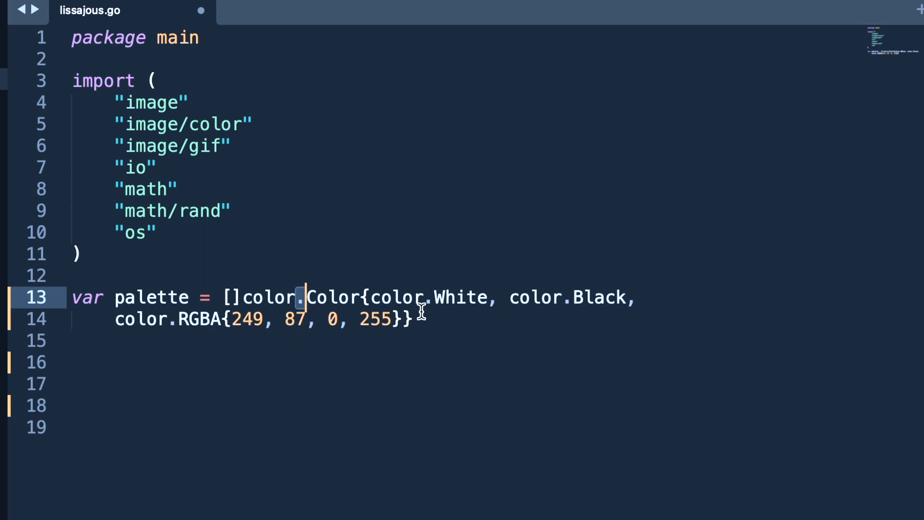
pyautogui.write('z')
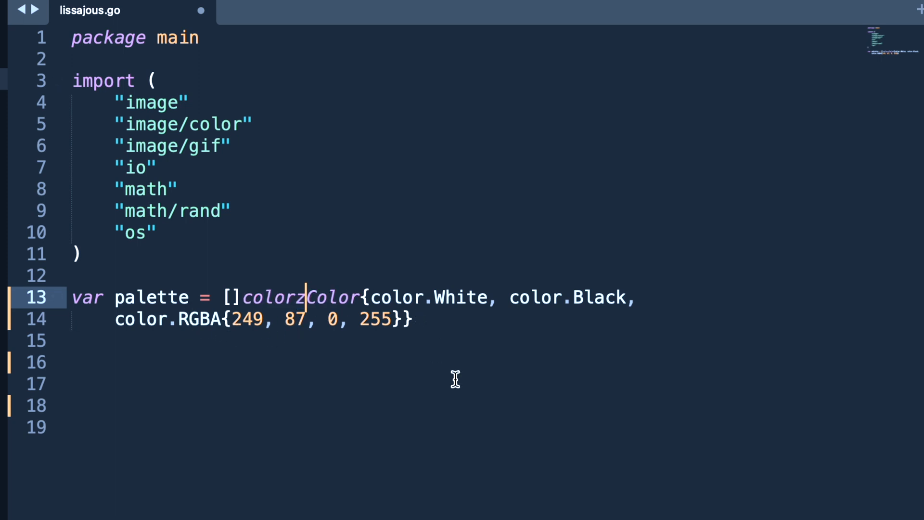
pyautogui.write('const (')
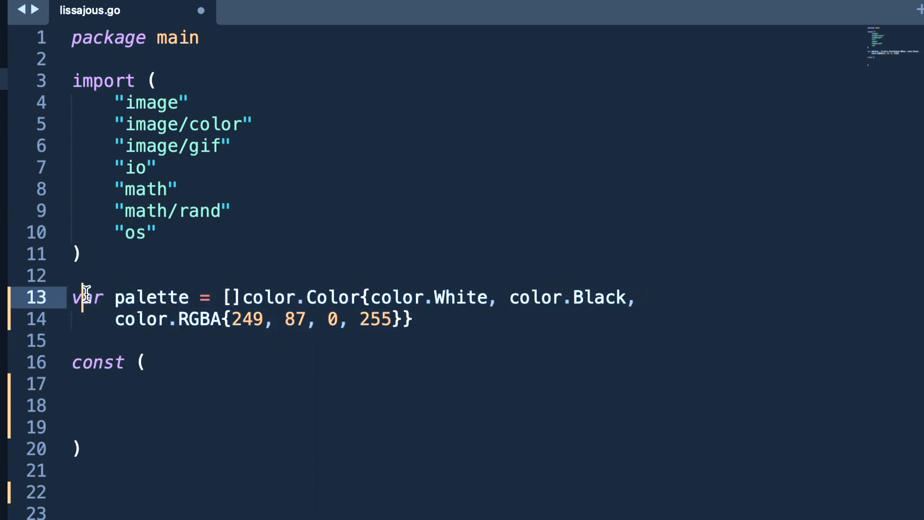
# Step: Declare whiteIndex = 0, blackIndex = 1 and orangeIndex = 2 with comments, then start func main() {
pyautogui.write('whiteIndex = 0 // first color in pallete')
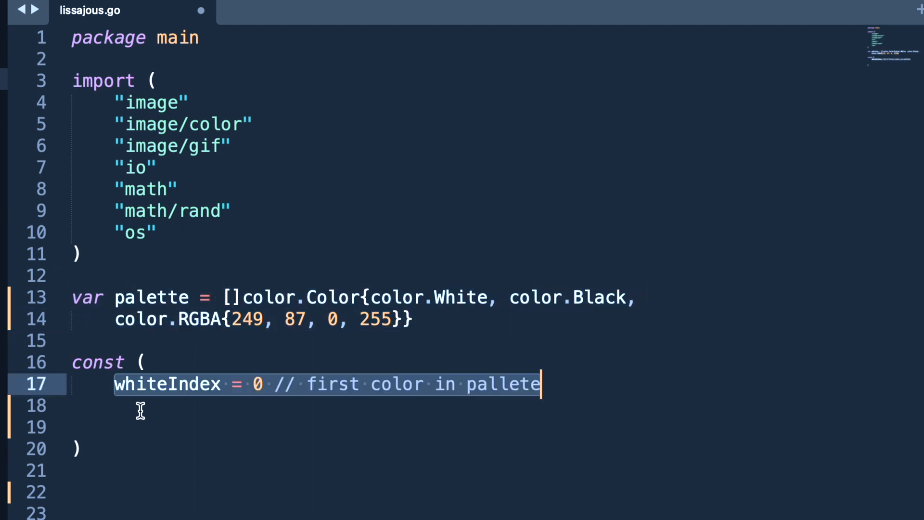
pyautogui.click(162, 405)
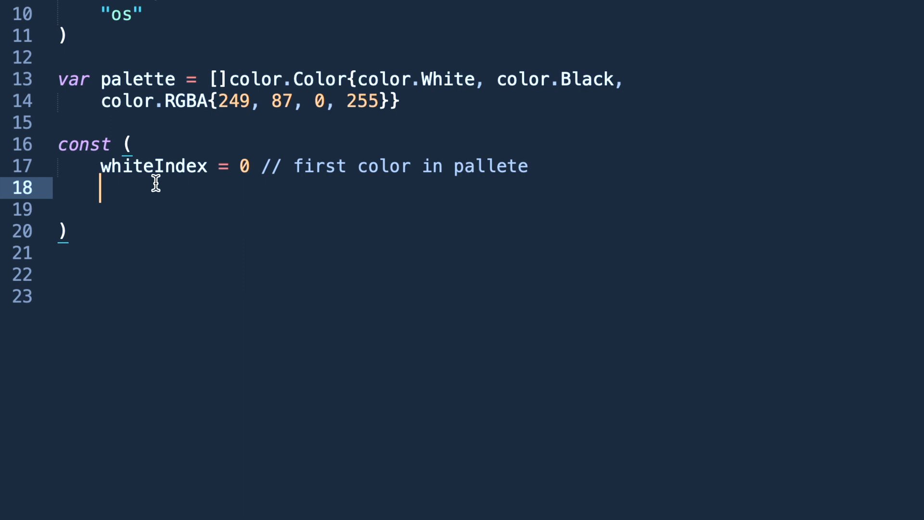
pyautogui.write('blackIndex = 1 // next color in pallete')
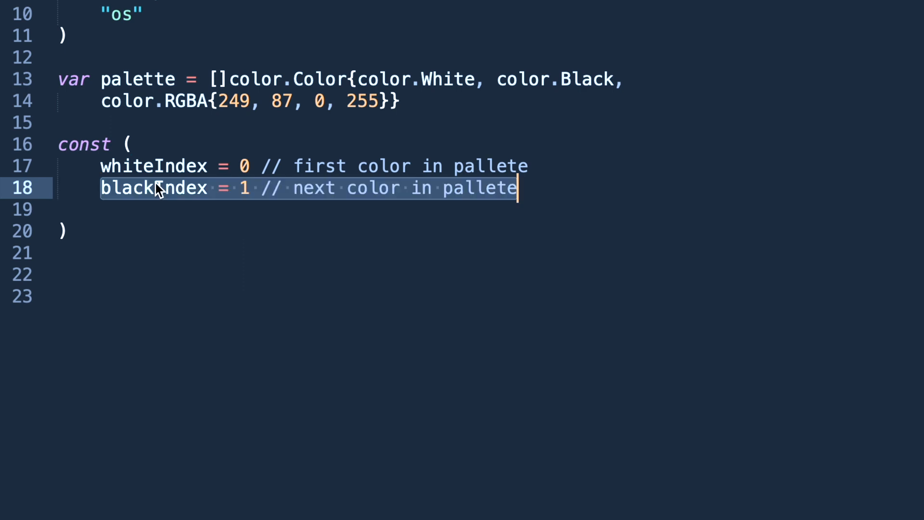
pyautogui.write('orangeIndex = 2 // orange color in pallete')
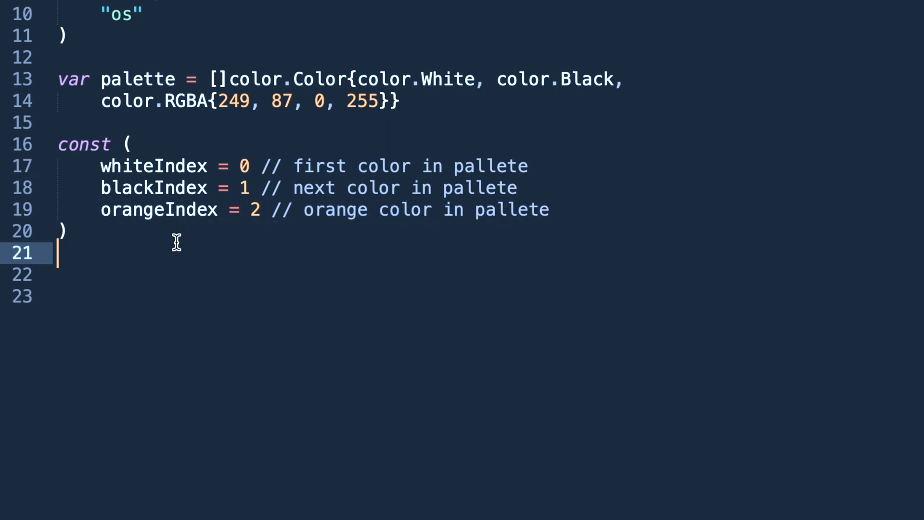
pyautogui.write('func main() {')
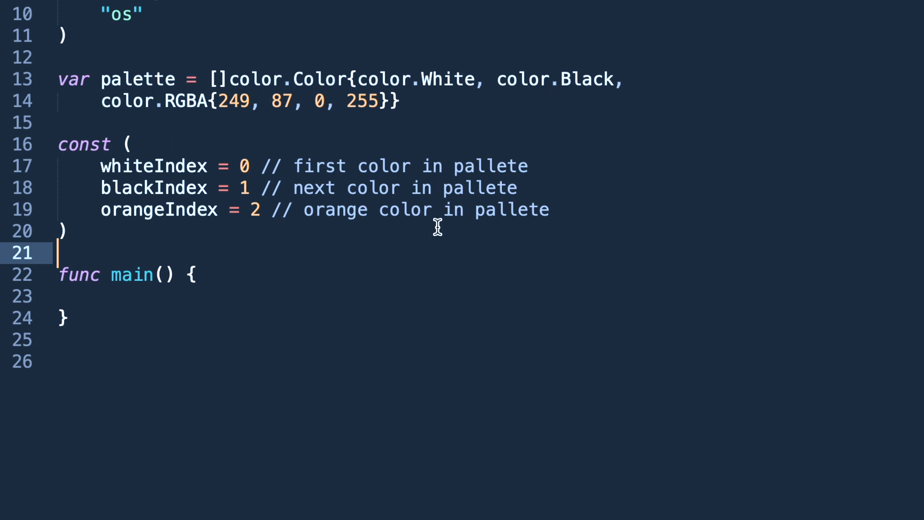
# Step: Make main call lissajous(os.Stdout) and begin the lissajous(out io.Writer) function
pyautogui.write('lissajous()')
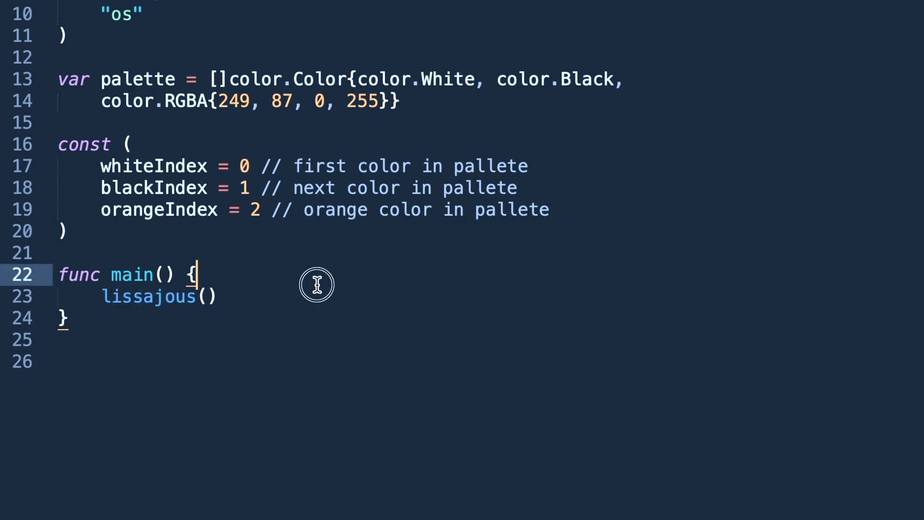
pyautogui.write('os.Stdout')
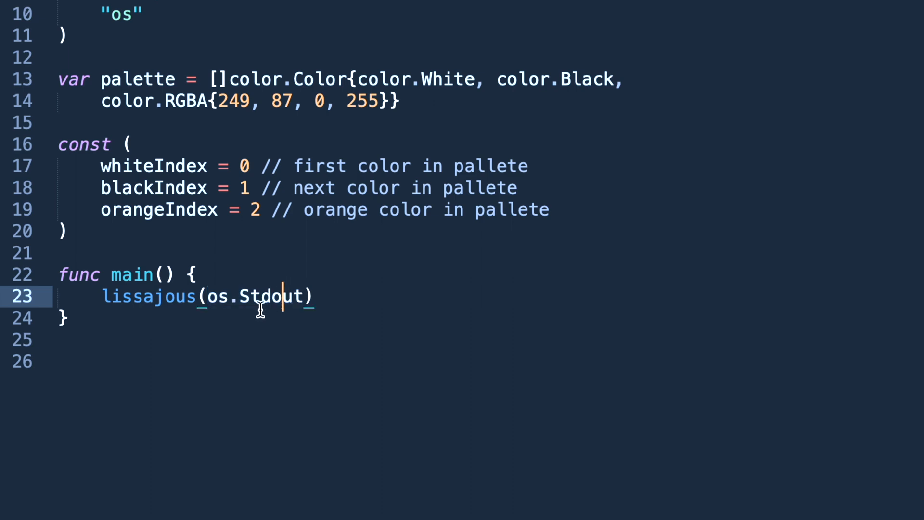
pyautogui.moveTo(227, 289)
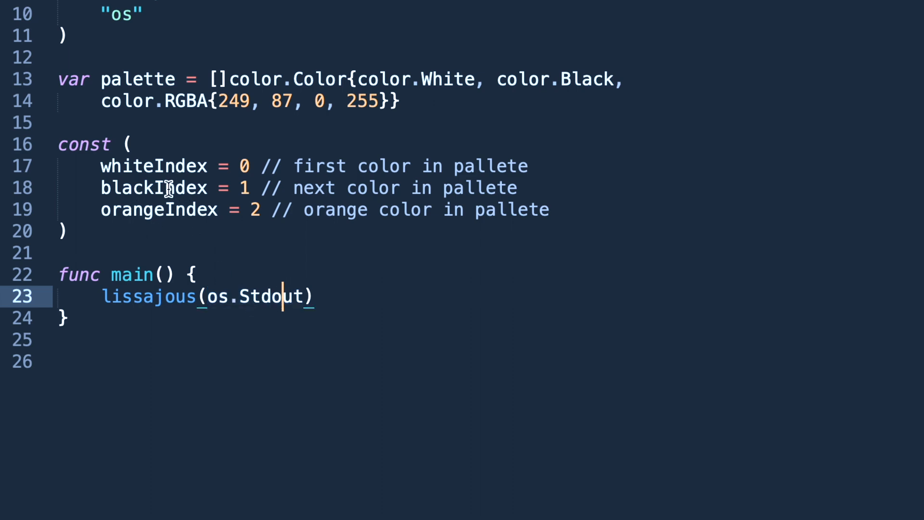
pyautogui.moveTo(232, 297)
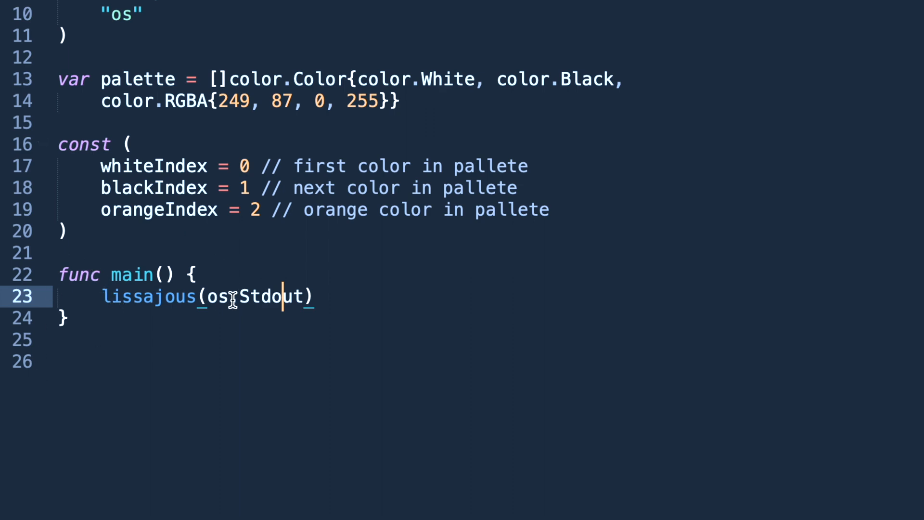
pyautogui.write('.Writer) {')
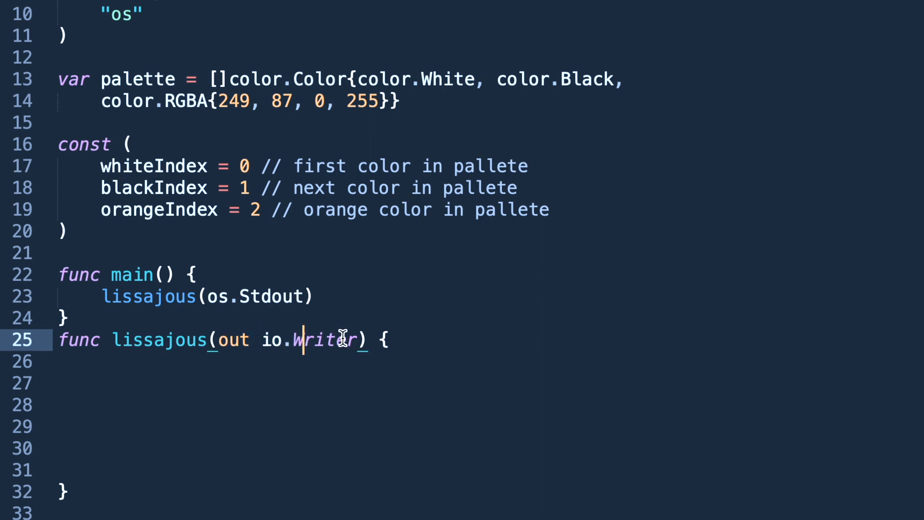
# Step: Add a const block with res = 0.001 angular resolution, then freq := rand.Float64() * 3.0 for the y oscillator
pyautogui.write('const (')
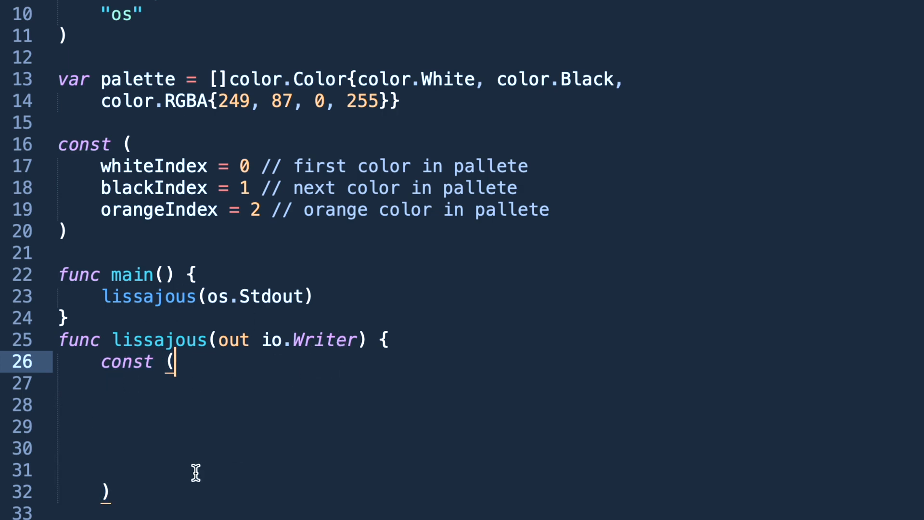
pyautogui.moveTo(190, 308)
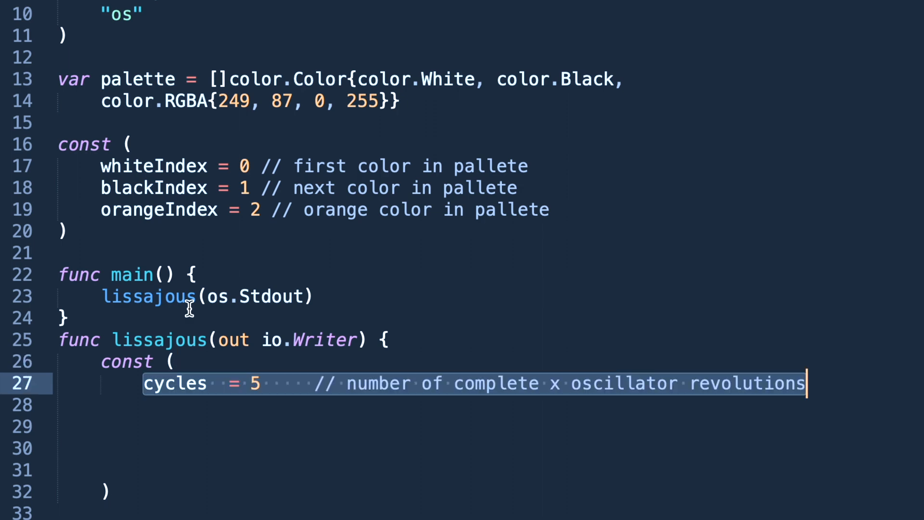
pyautogui.scroll(-3)
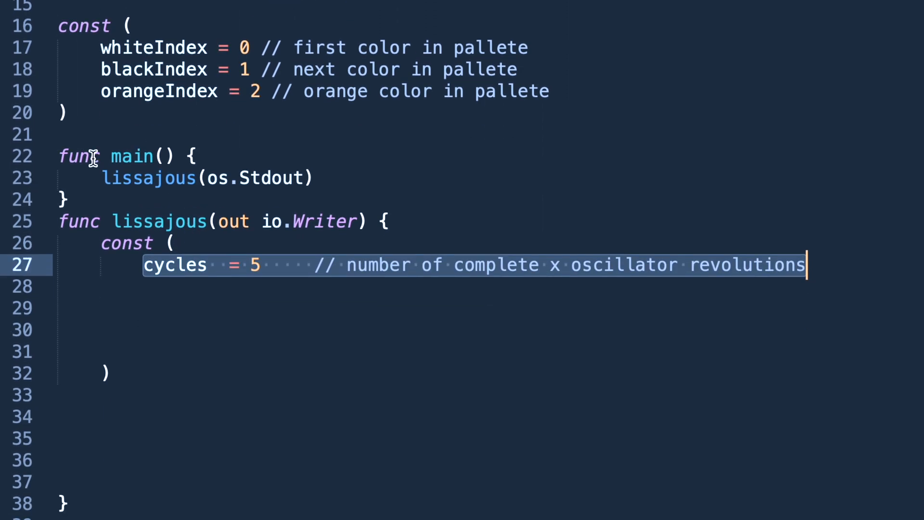
pyautogui.moveTo(190, 201)
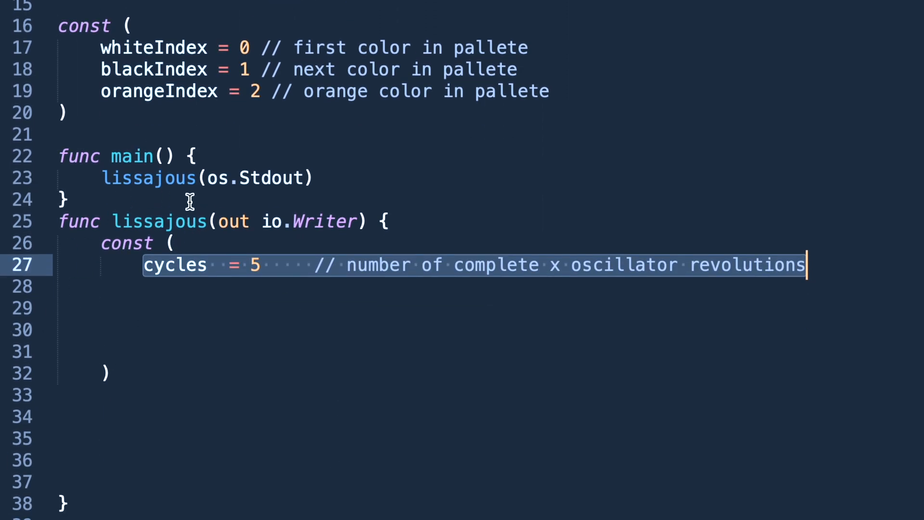
pyautogui.moveTo(272, 229)
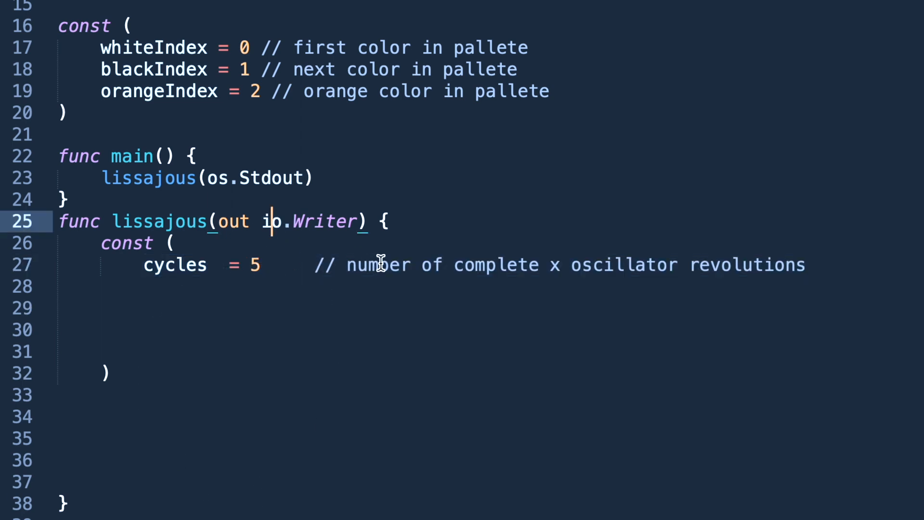
pyautogui.write('res        = 0.001 // angular resolution')
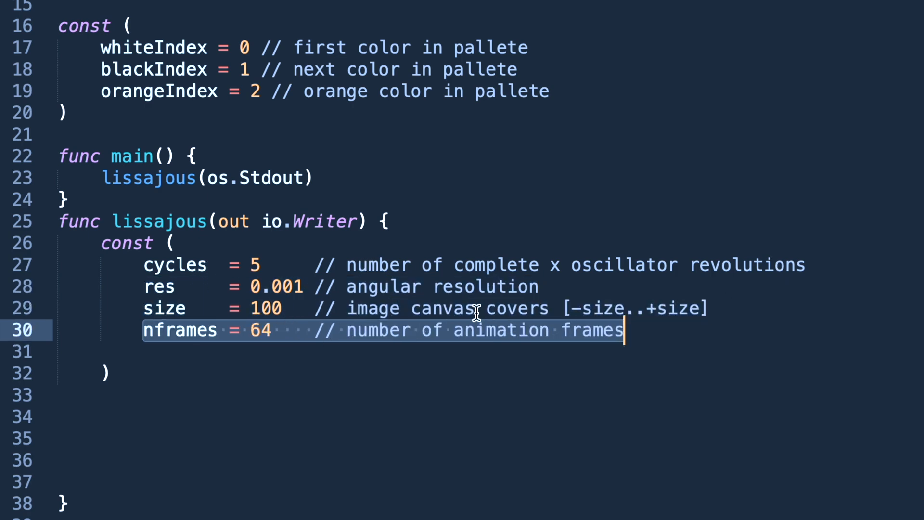
pyautogui.moveTo(261, 335)
pyautogui.write('delay   = 8     // delay between frames in 10ms units')
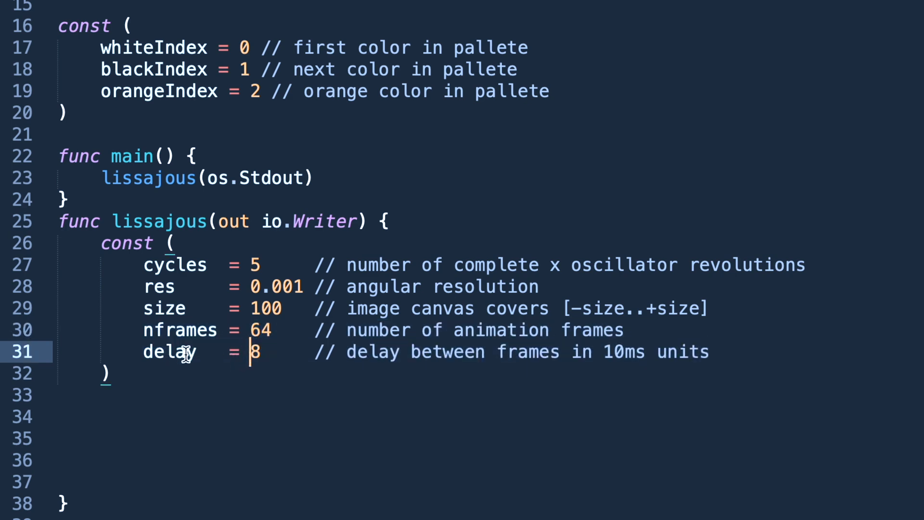
pyautogui.moveTo(541, 351)
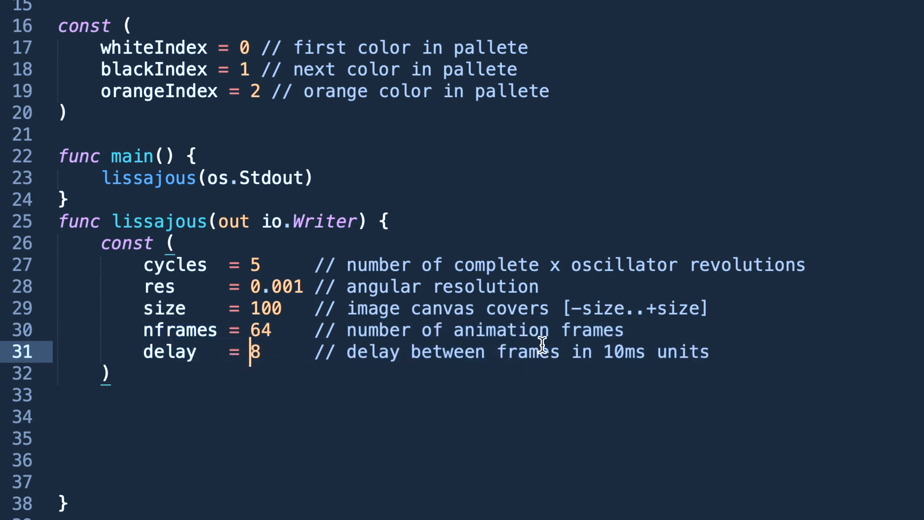
pyautogui.moveTo(584, 355)
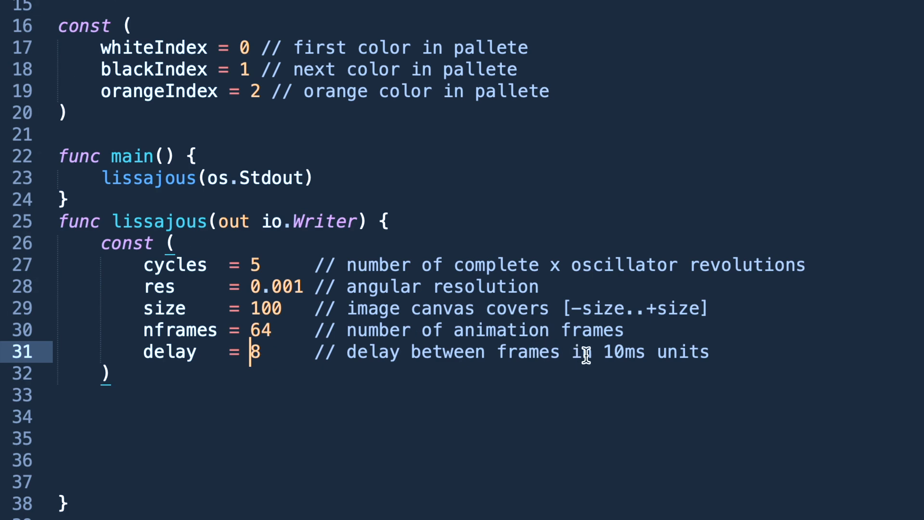
pyautogui.write('freq := rand.Float64() * 3.0 // relative frequency of y oscillator')
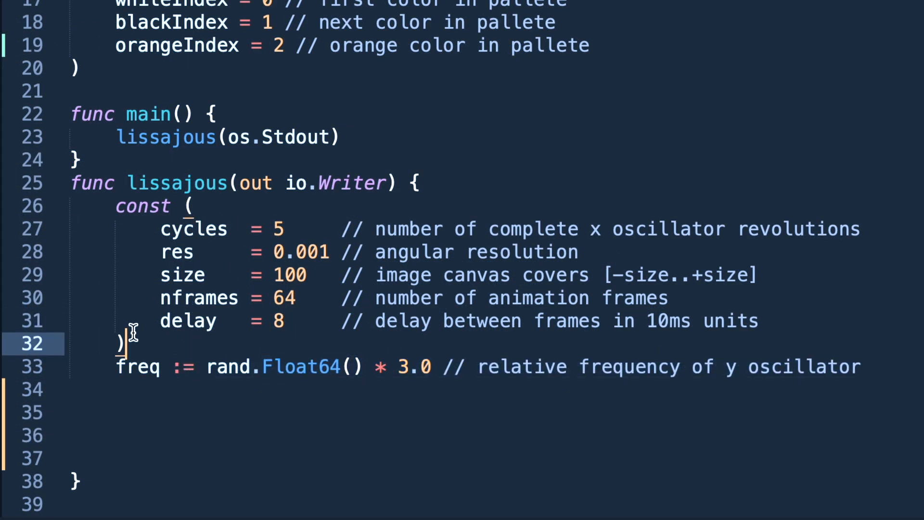
# Step: Start a new line anim := below the freq declaration
pyautogui.doubleClick(139, 367)
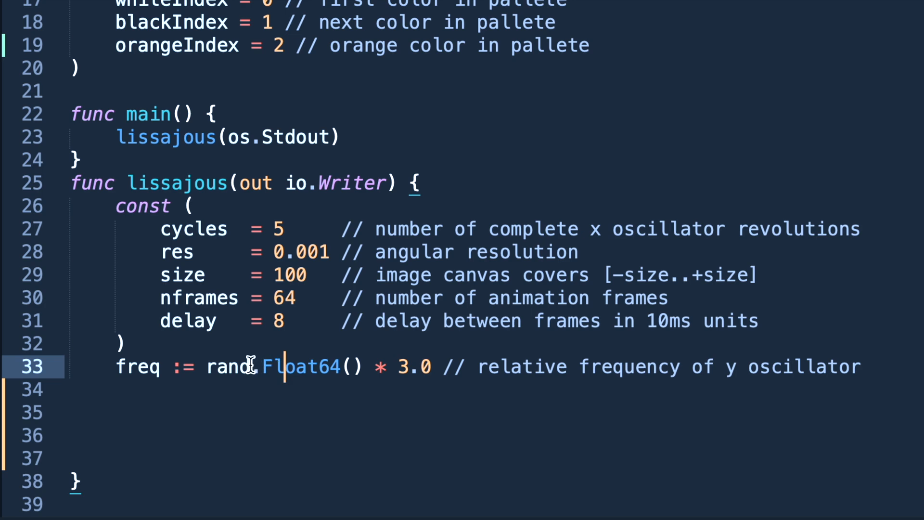
pyautogui.moveTo(173, 366)
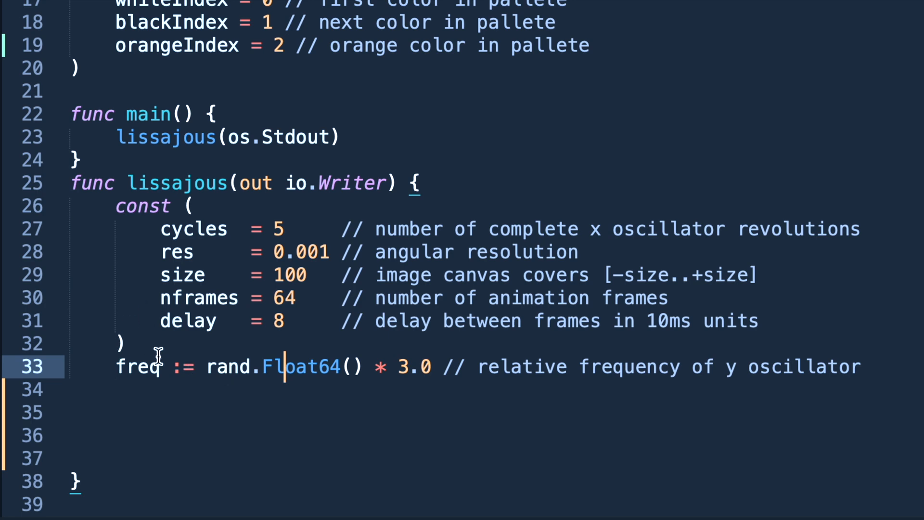
pyautogui.write('anim :=')
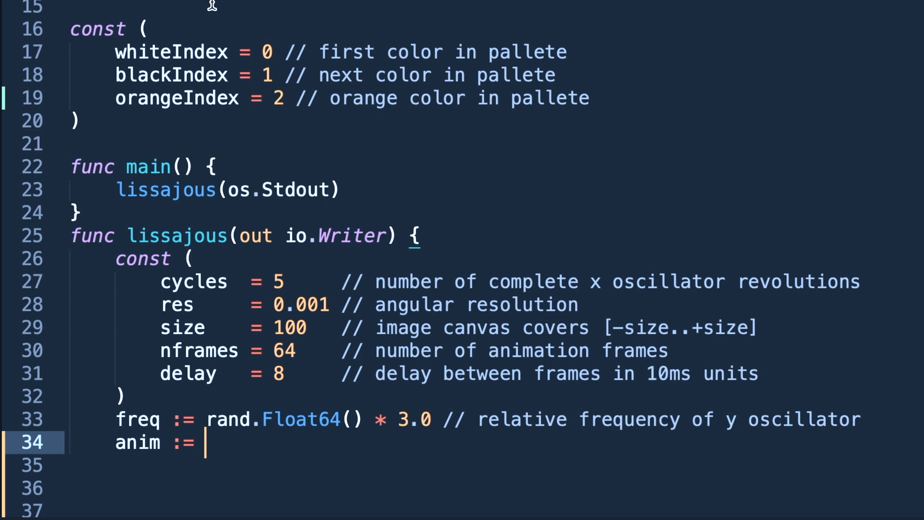
# Step: Set anim to an empty gif.GIF{ } literal, reviewing the image, image/gif and image/color imports and palette
pyautogui.write('gif.GIF{ }')
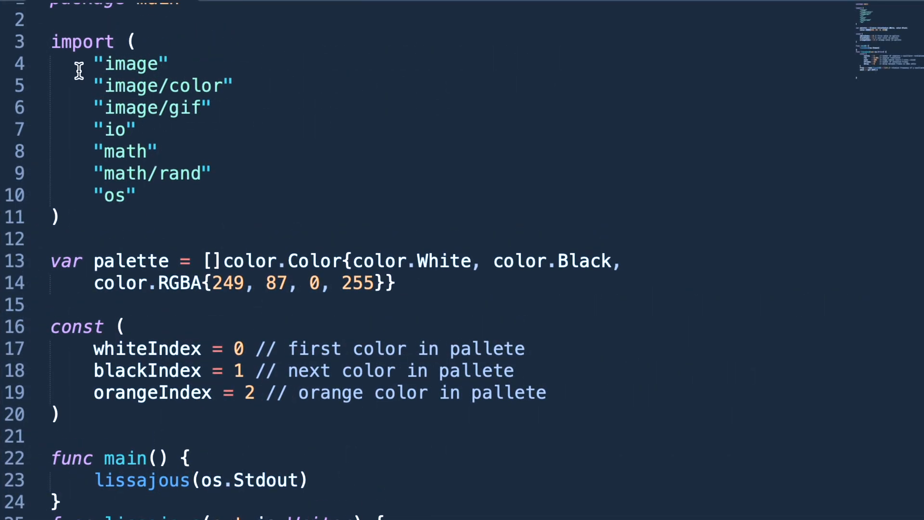
pyautogui.click(111, 65)
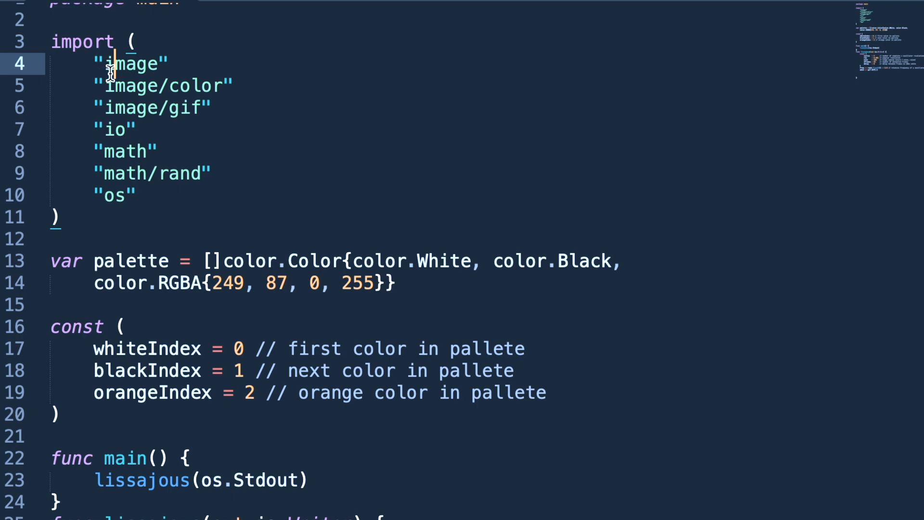
pyautogui.click(149, 108)
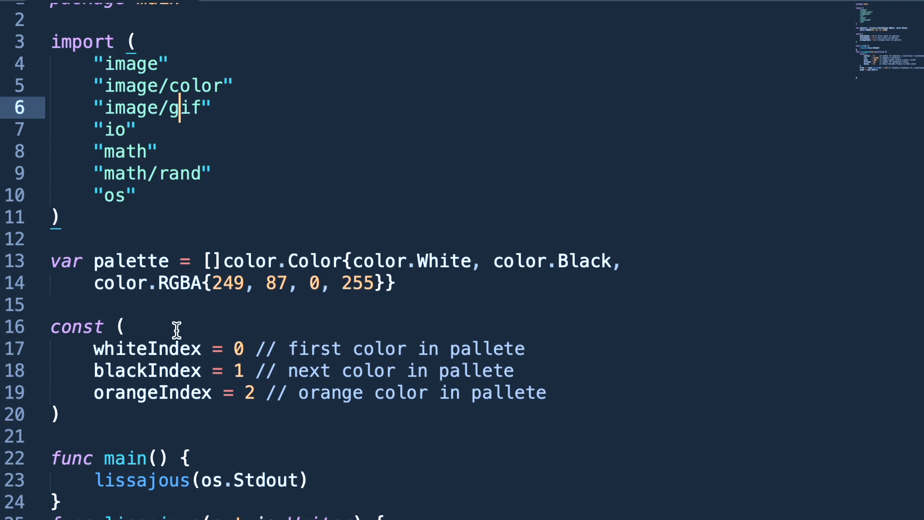
pyautogui.doubleClick(364, 261)
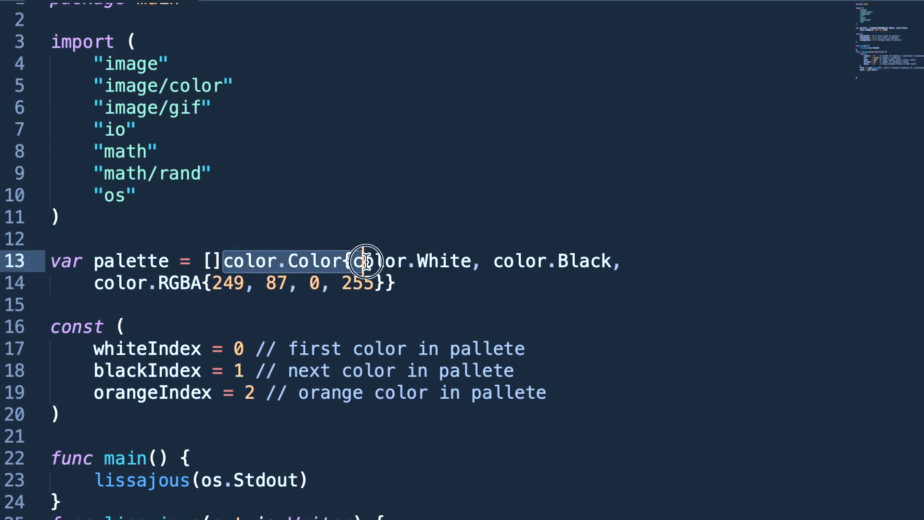
pyautogui.click(279, 261)
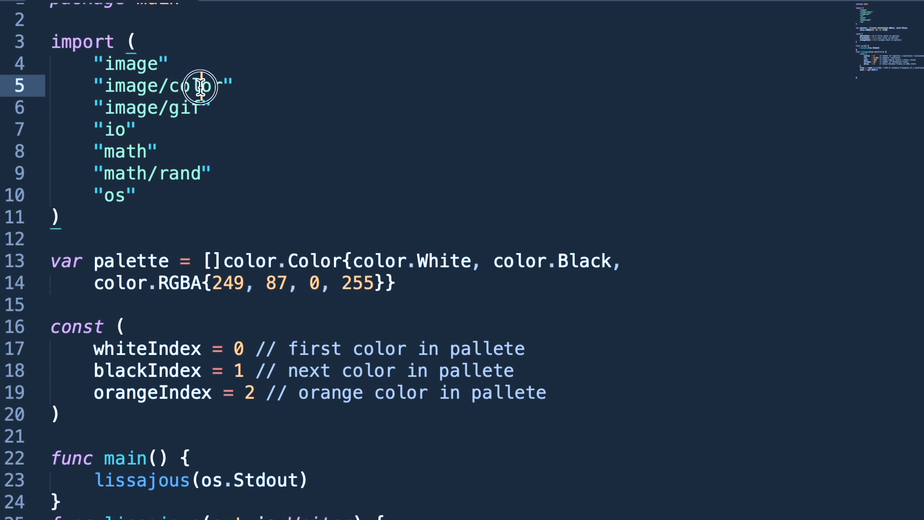
pyautogui.doubleClick(195, 86)
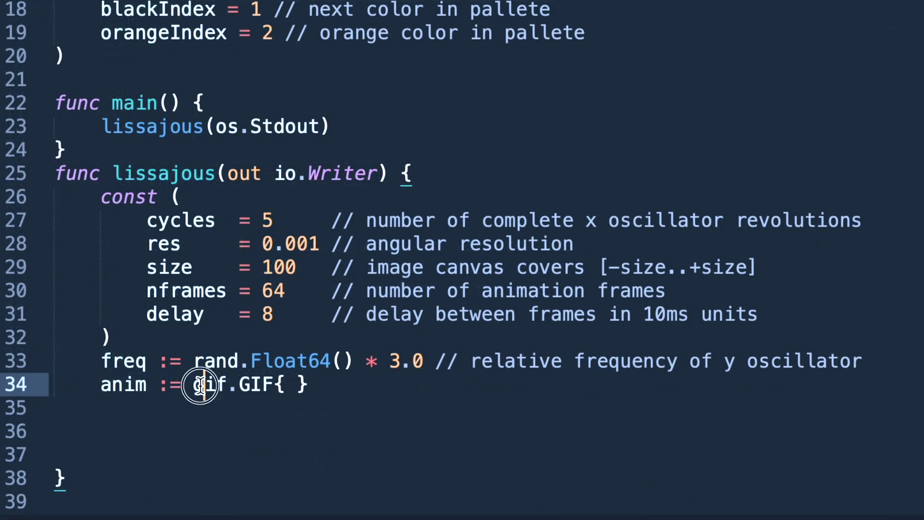
# Step: Fill the GIF literal so it reads gif.GIF{LoopCount: nframes}
pyautogui.doubleClick(208, 385)
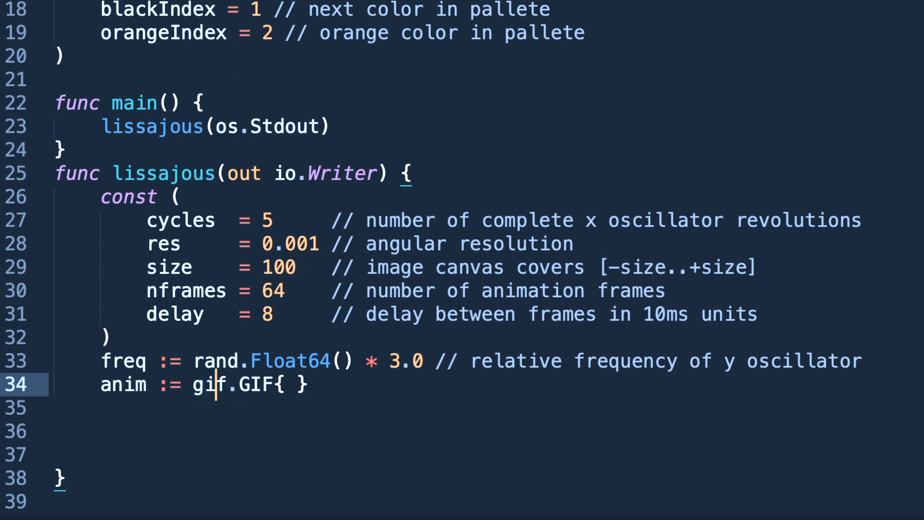
pyautogui.moveTo(242, 405)
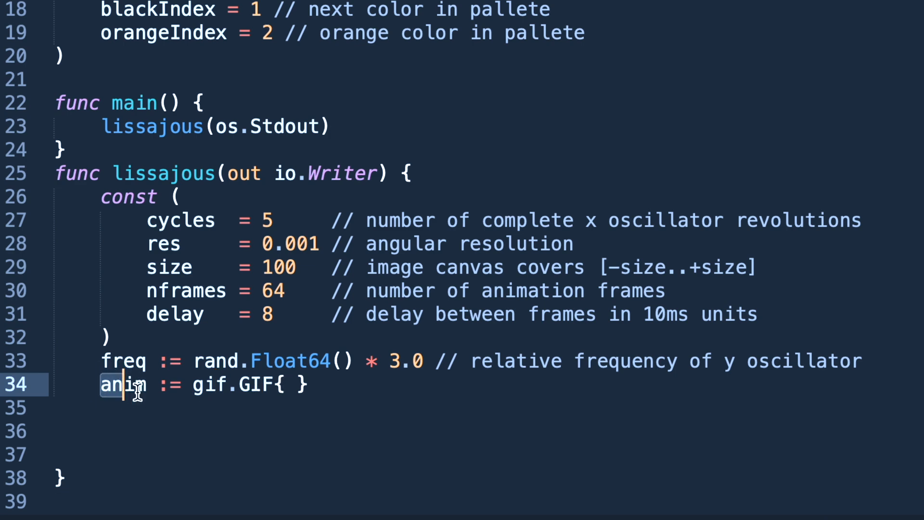
pyautogui.write('LoopCount:')
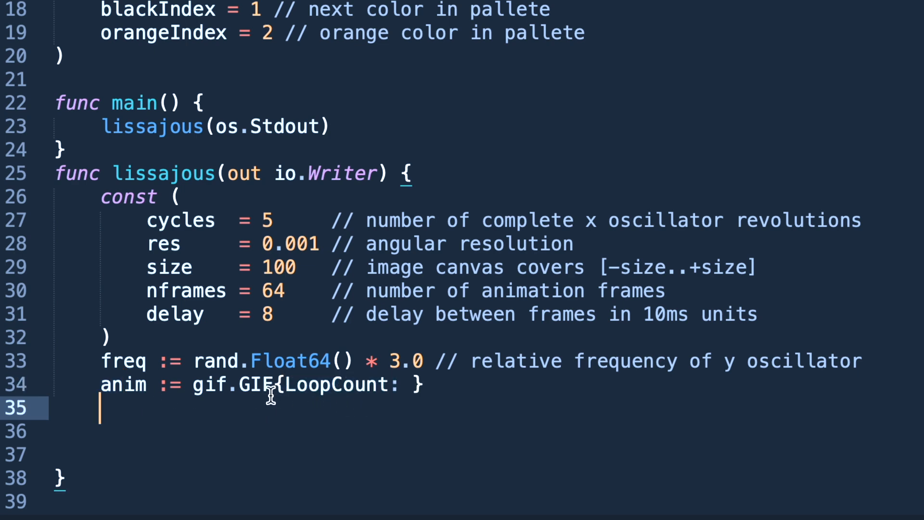
pyautogui.write('nframes')
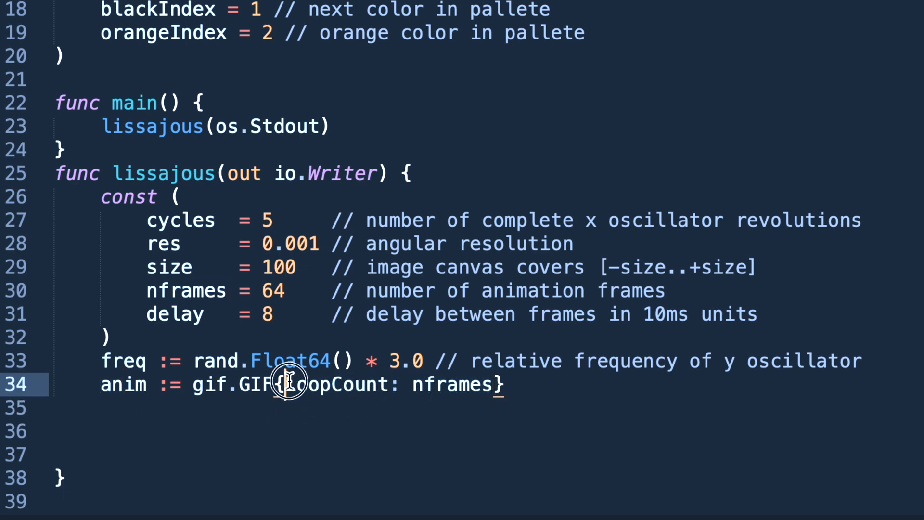
pyautogui.click(388, 385)
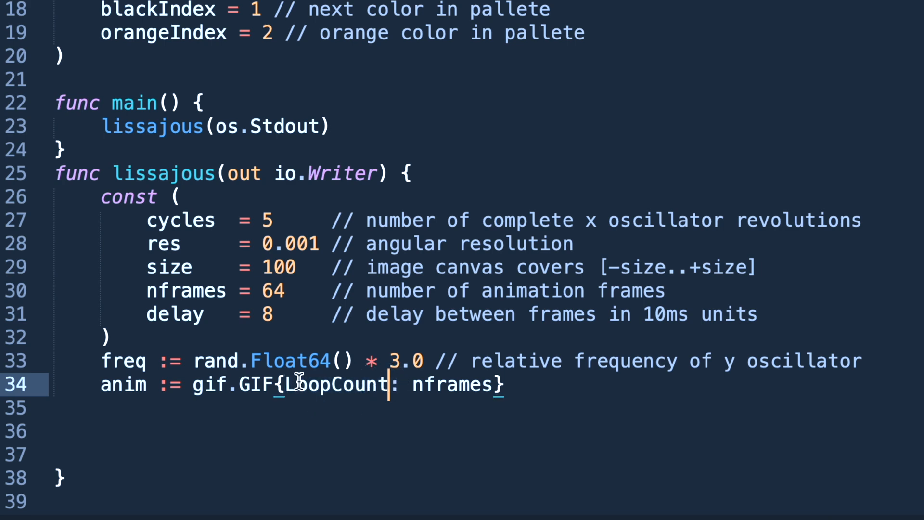
pyautogui.moveTo(339, 259)
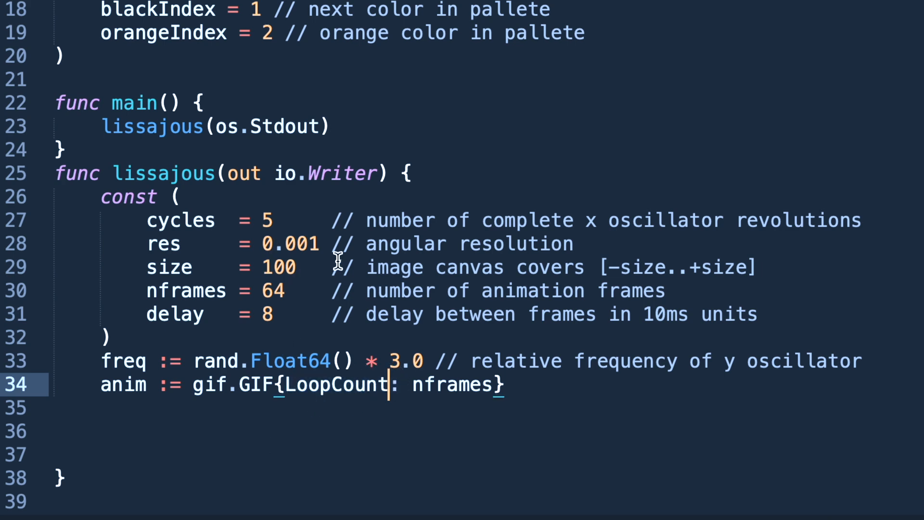
pyautogui.moveTo(420, 385)
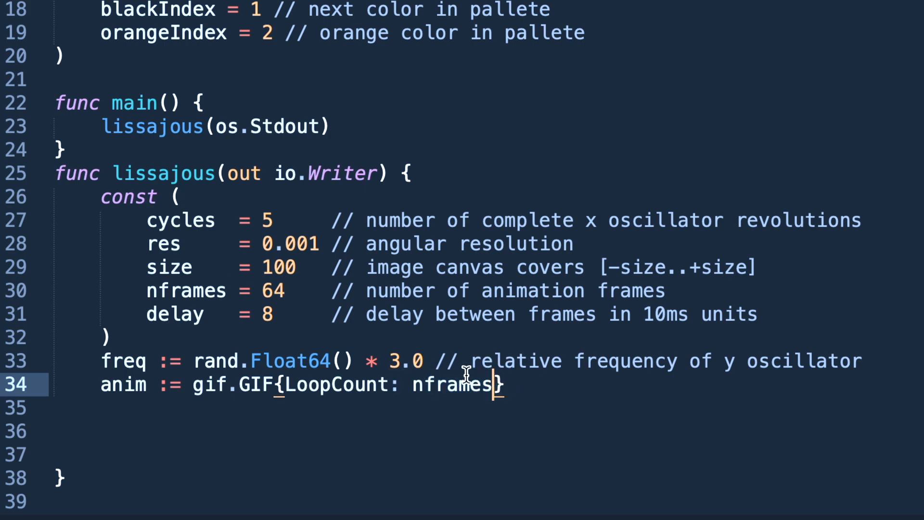
pyautogui.moveTo(481, 383)
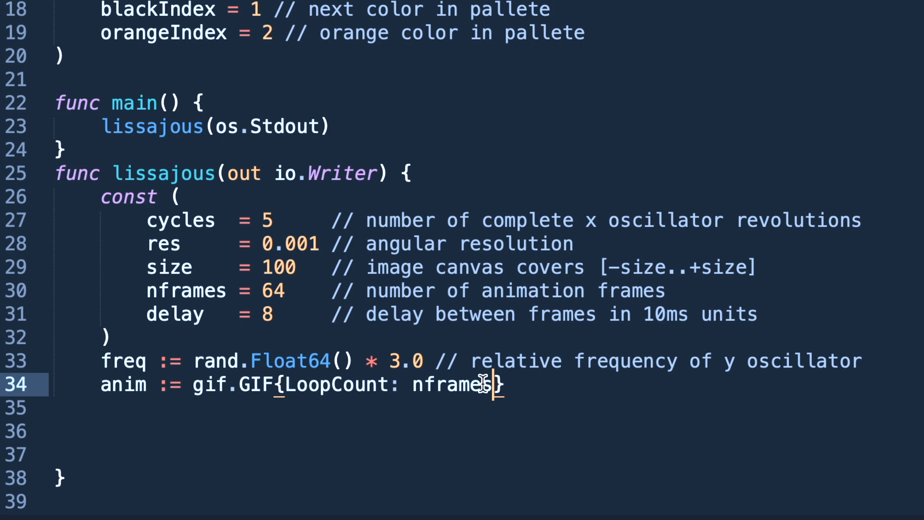
# Step: Add phase := 0.0 and a for i := 0; i < nframes; i++ loop, with rect := begun inside it
pyautogui.write('phase := 0.0')
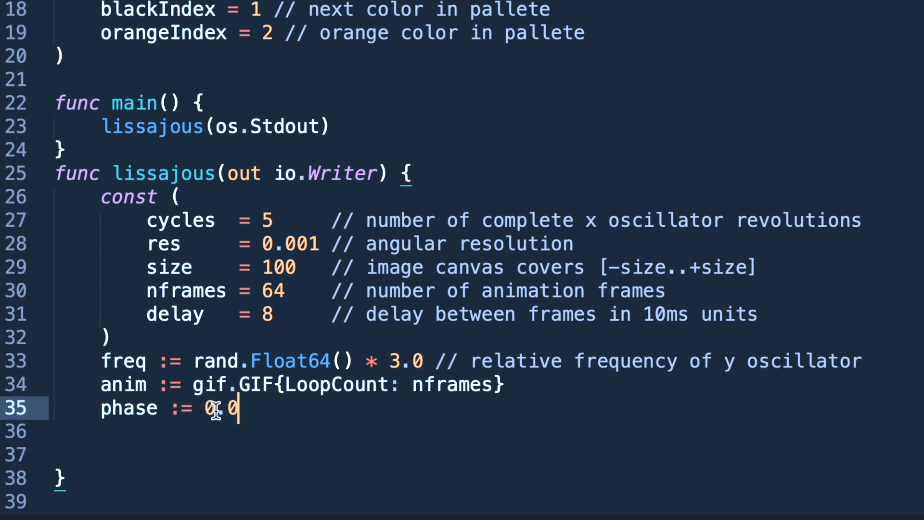
pyautogui.write('for ; ; {')
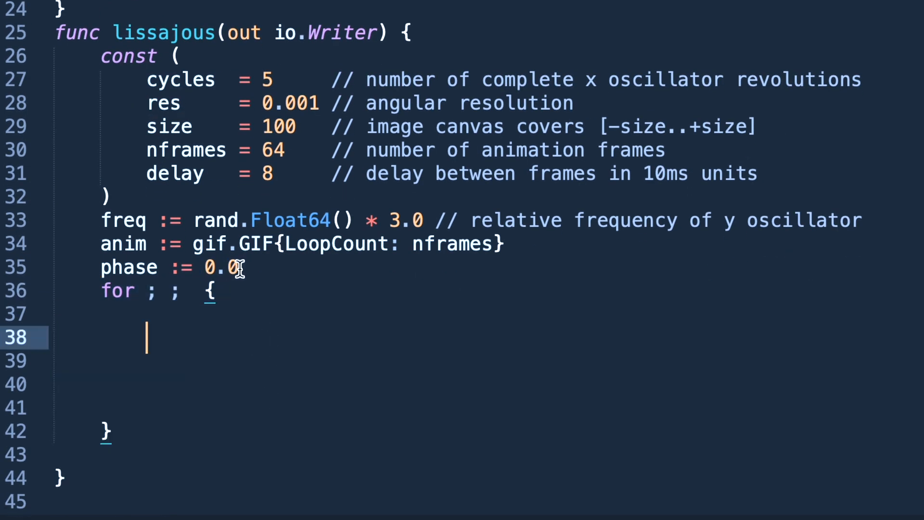
pyautogui.write('i := 0')
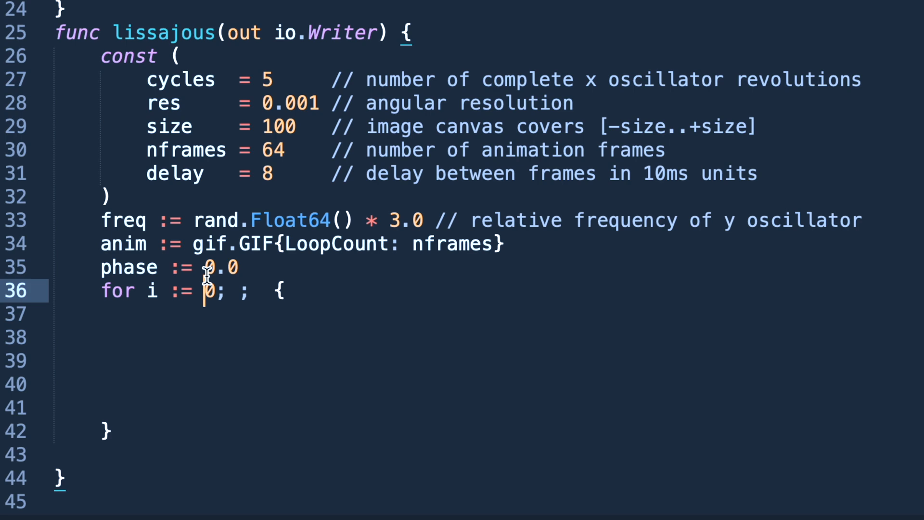
pyautogui.write('i < nframes')
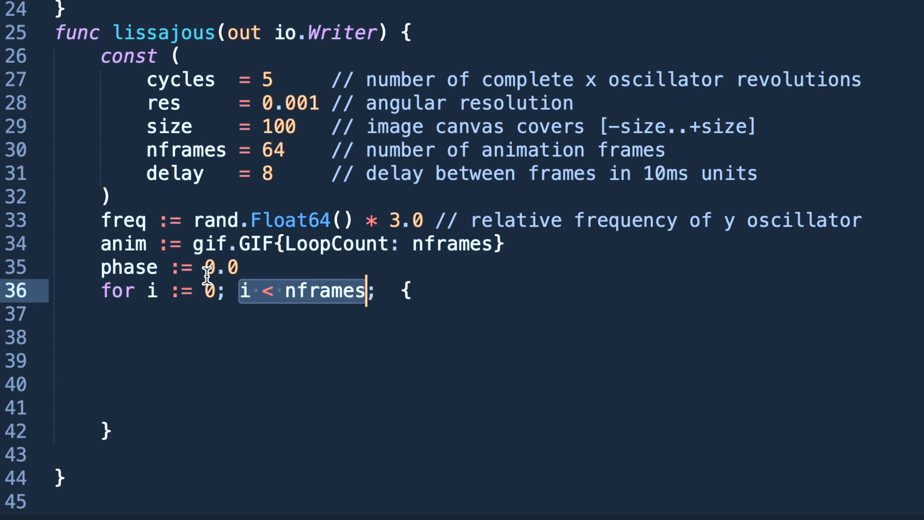
pyautogui.moveTo(276, 364)
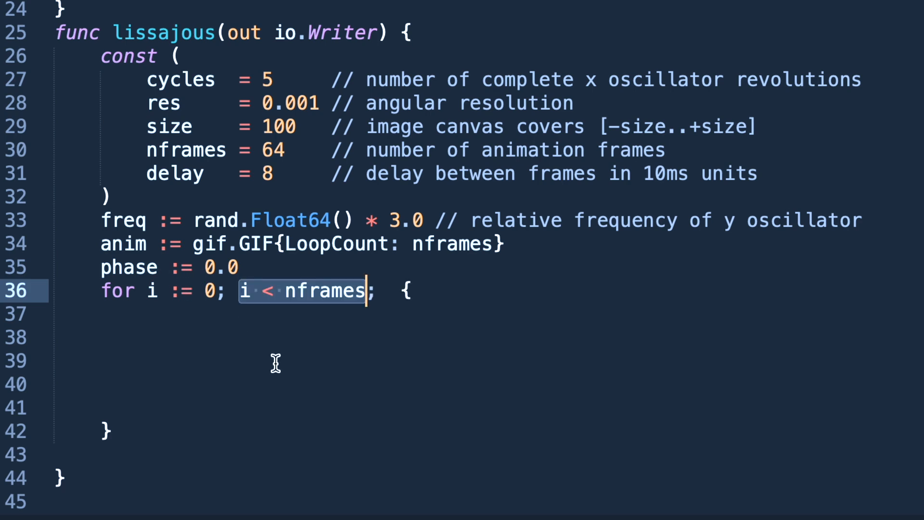
pyautogui.moveTo(273, 200)
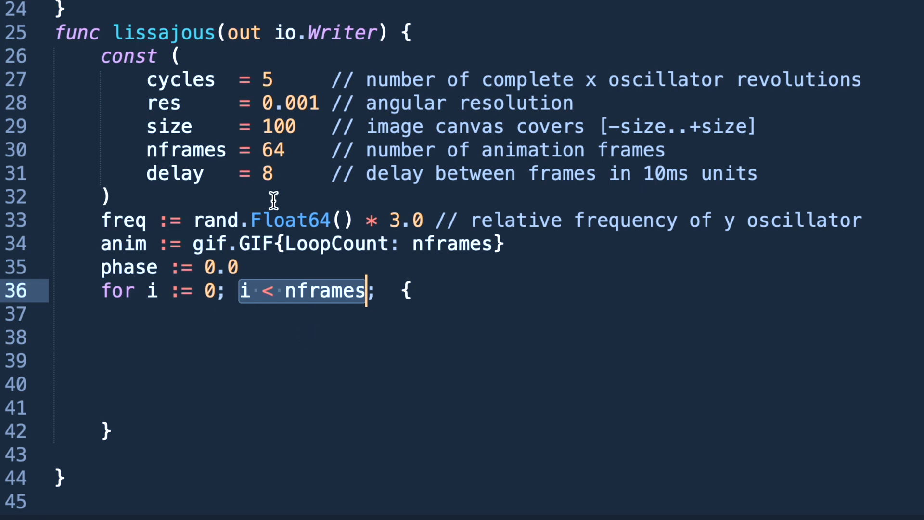
pyautogui.write('i++')
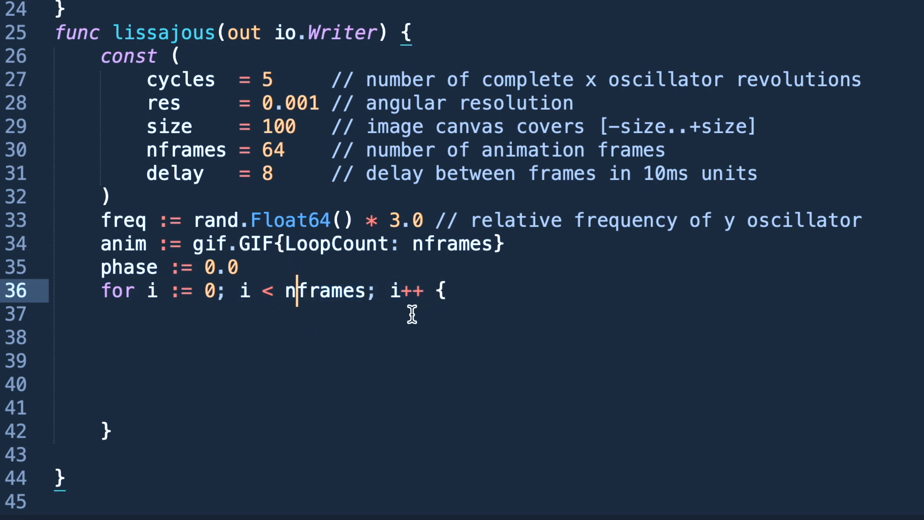
pyautogui.moveTo(423, 222)
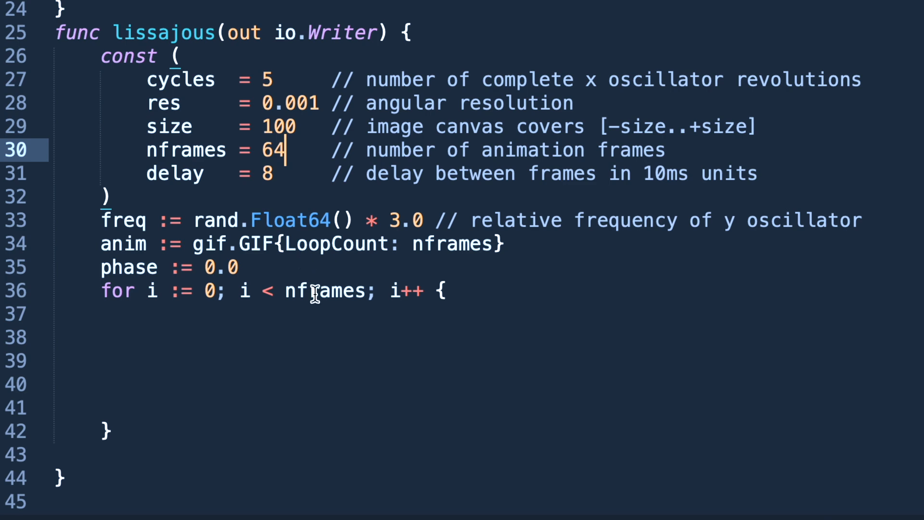
pyautogui.write('rect :=')
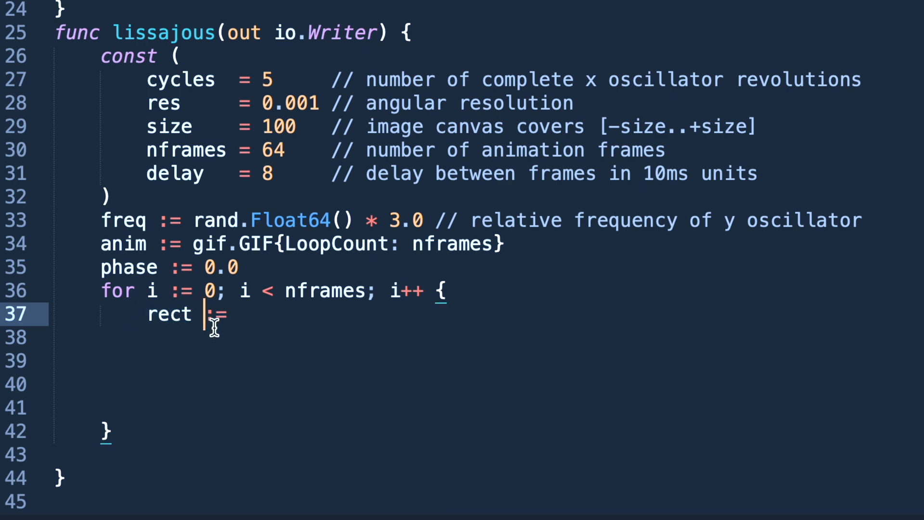
# Step: Set rect to image.Rect(0, 0, 2*size+1, 2*size+1) and img := image.NewPaletted(rect, palette)
pyautogui.write('image.Rect(, , ,')
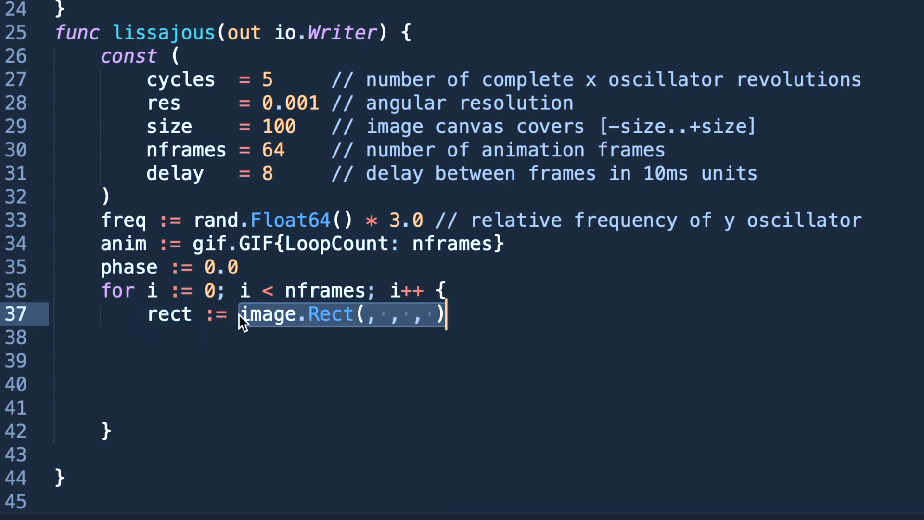
pyautogui.write('0')
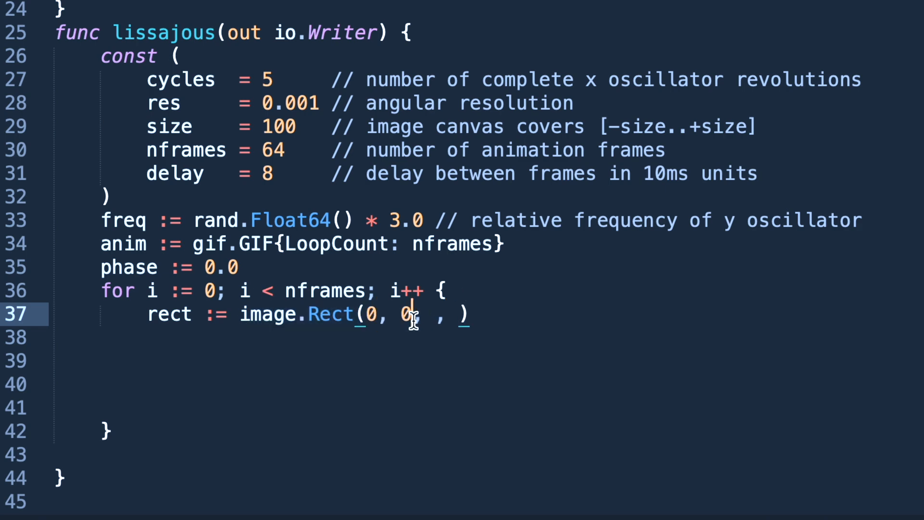
pyautogui.write('2*size+1')
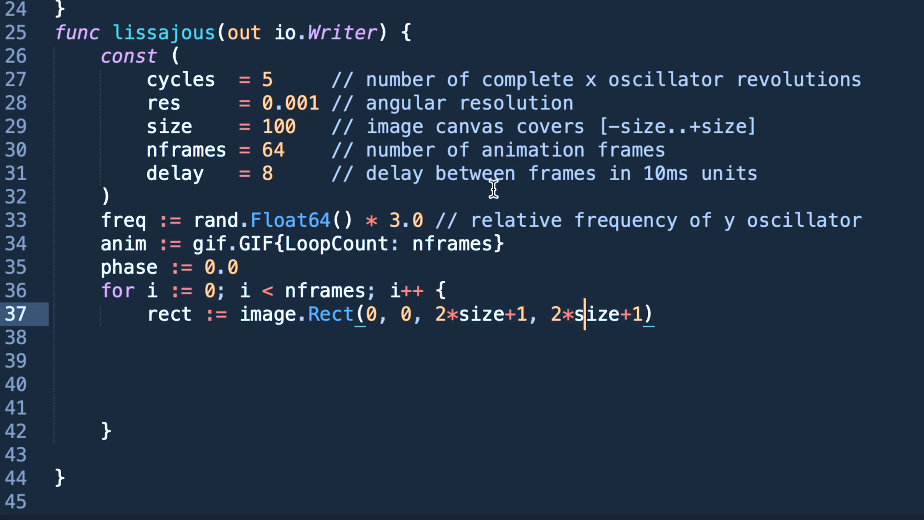
pyautogui.moveTo(676, 337)
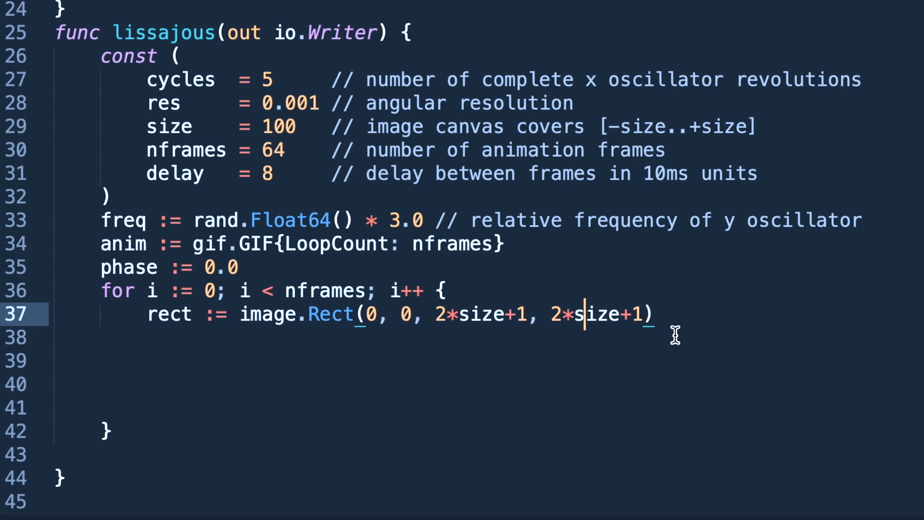
pyautogui.write('img := image.NewPaletted(,')
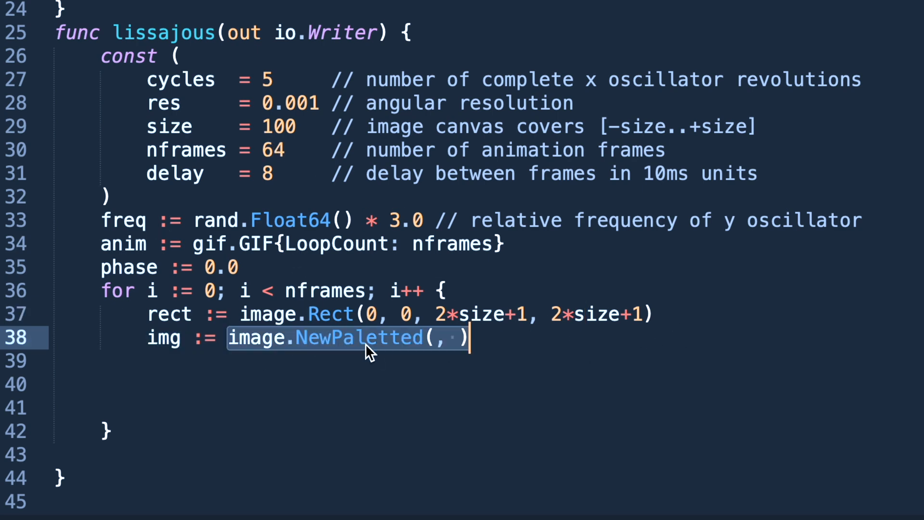
pyautogui.moveTo(232, 355)
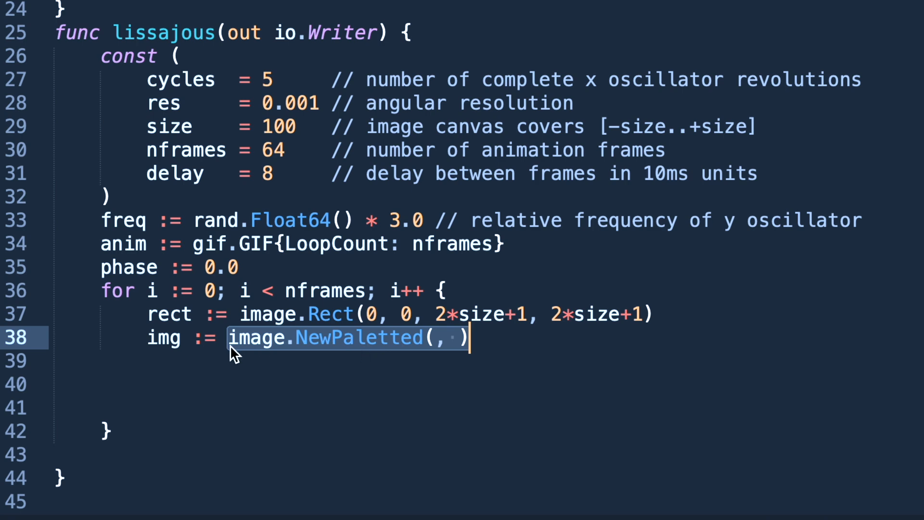
pyautogui.write('rect')
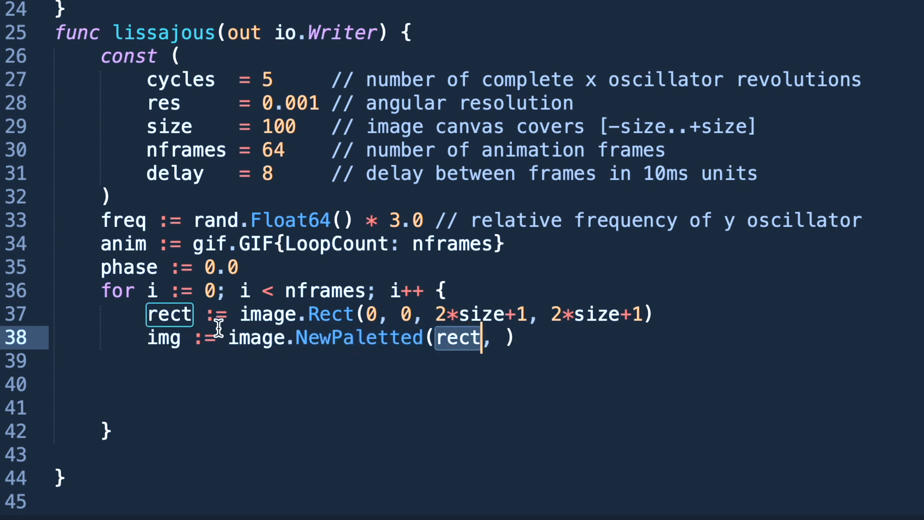
pyautogui.press('Backspace')
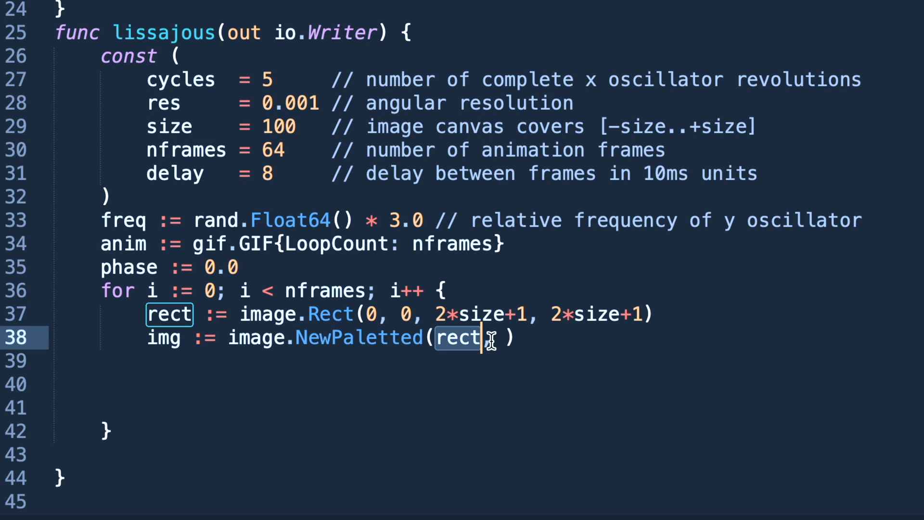
pyautogui.write(', palette')
pyautogui.click(535, 361)
pyautogui.write('for  ;  {')
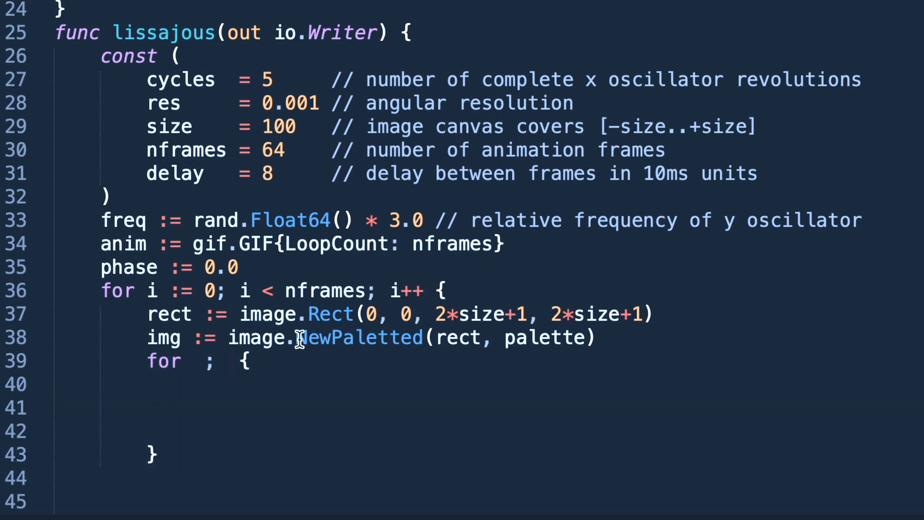
# Step: Write the inner loop header for t := 0.0; t < cycles*2*math.Pi; t += res and begin x := inside it
pyautogui.click(470, 338)
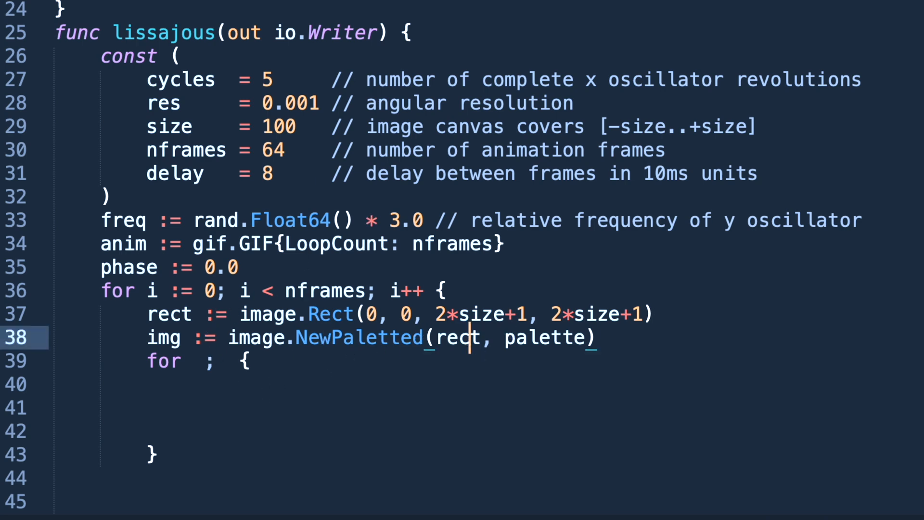
pyautogui.moveTo(450, 150)
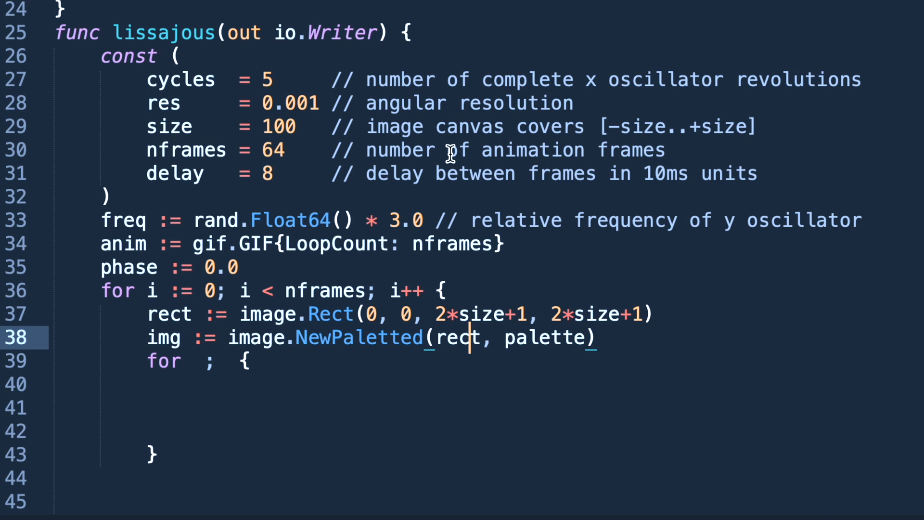
pyautogui.write('t := 0.0;')
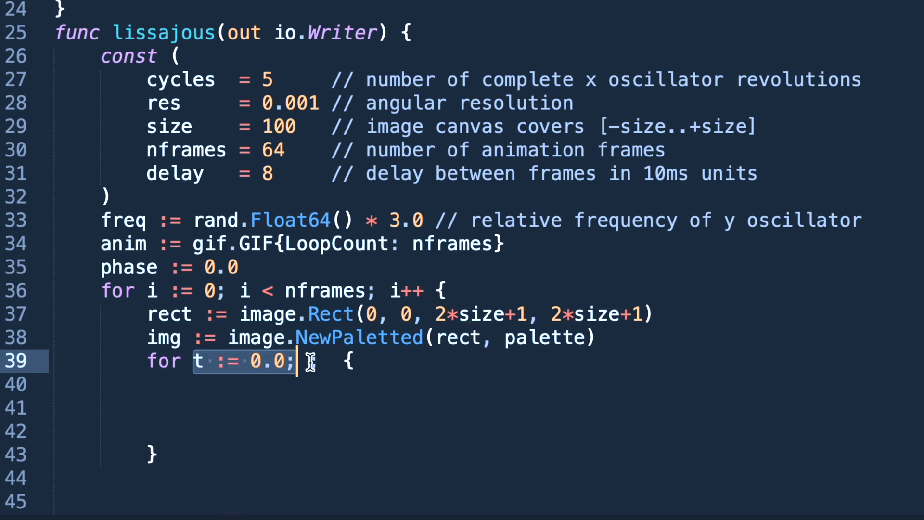
pyautogui.write('t < cycles*2*math.Pi')
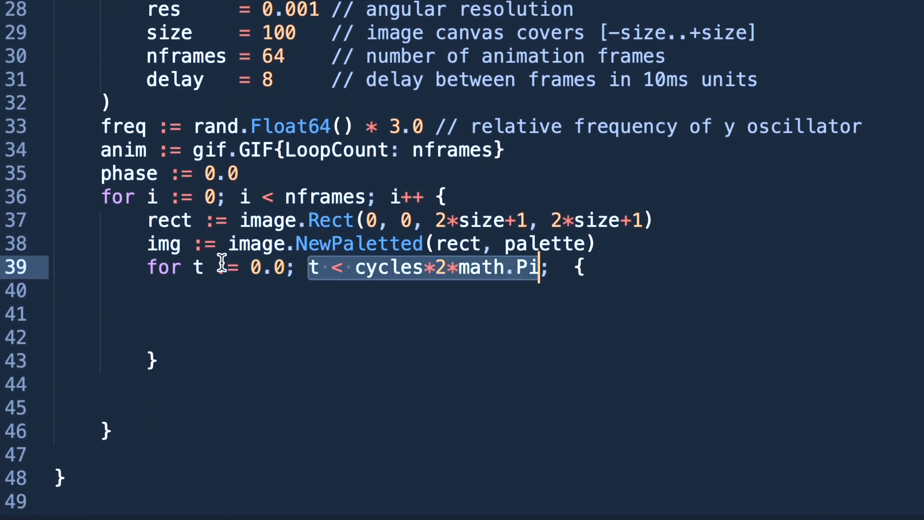
pyautogui.click(281, 267)
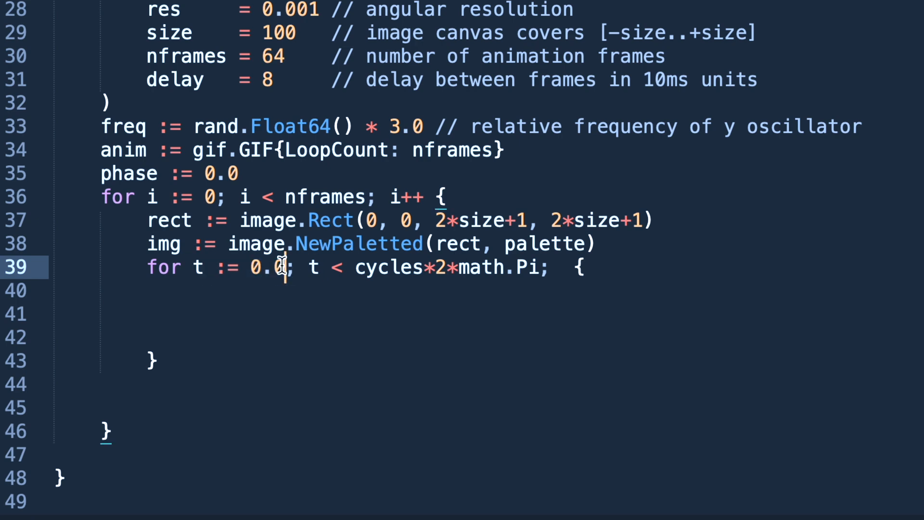
pyautogui.doubleClick(263, 268)
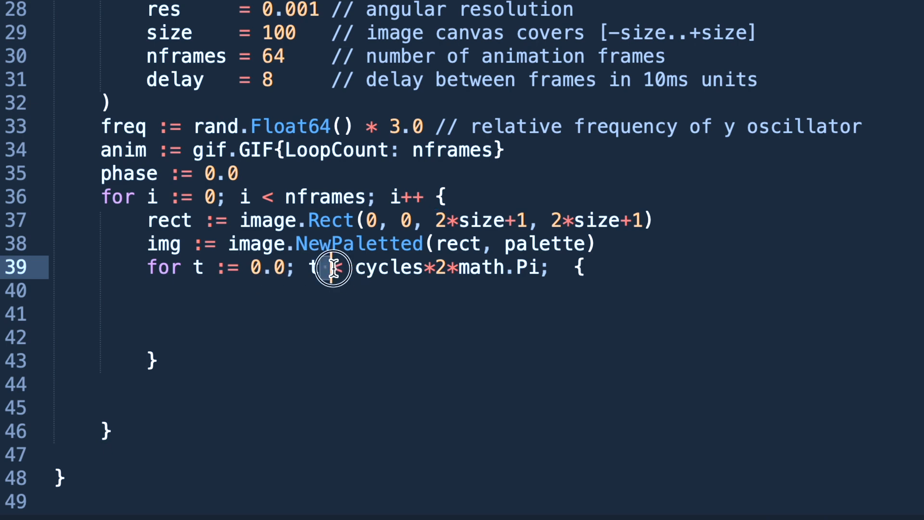
pyautogui.moveTo(319, 267); pyautogui.dragTo(477, 267)
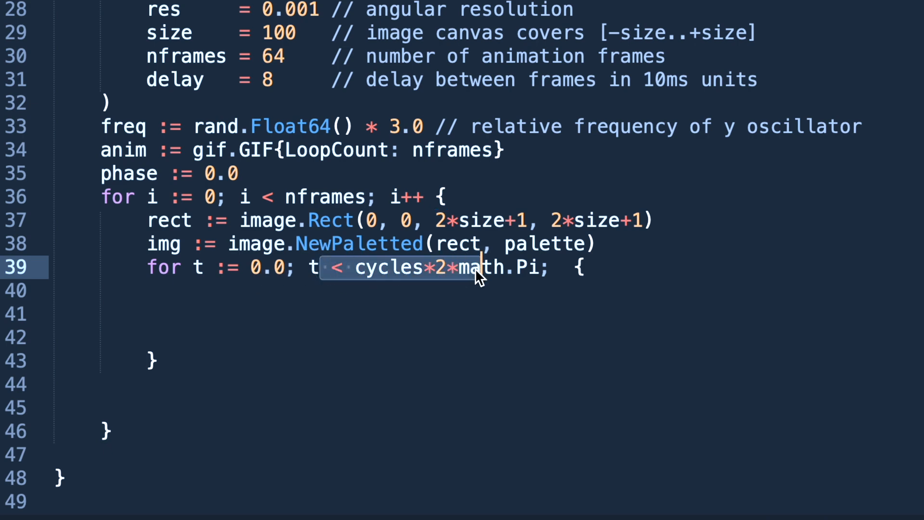
pyautogui.write('t += res')
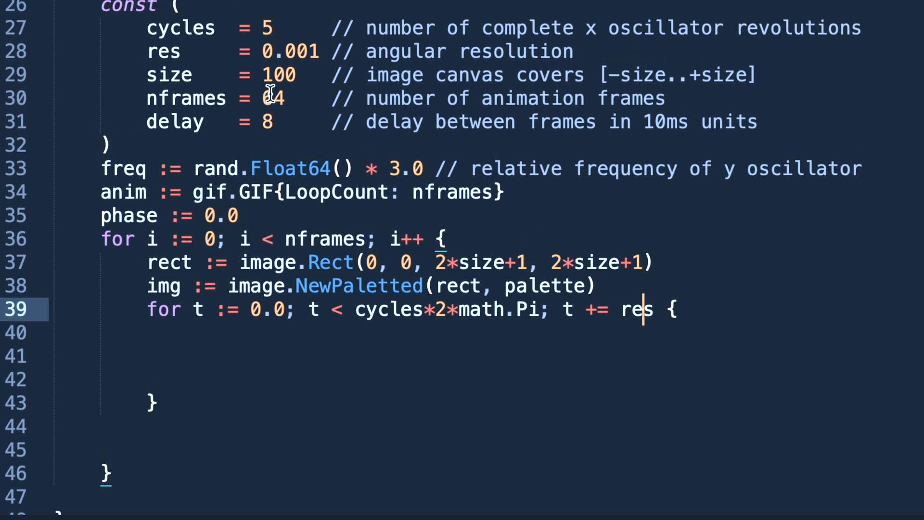
pyautogui.write('x :=')
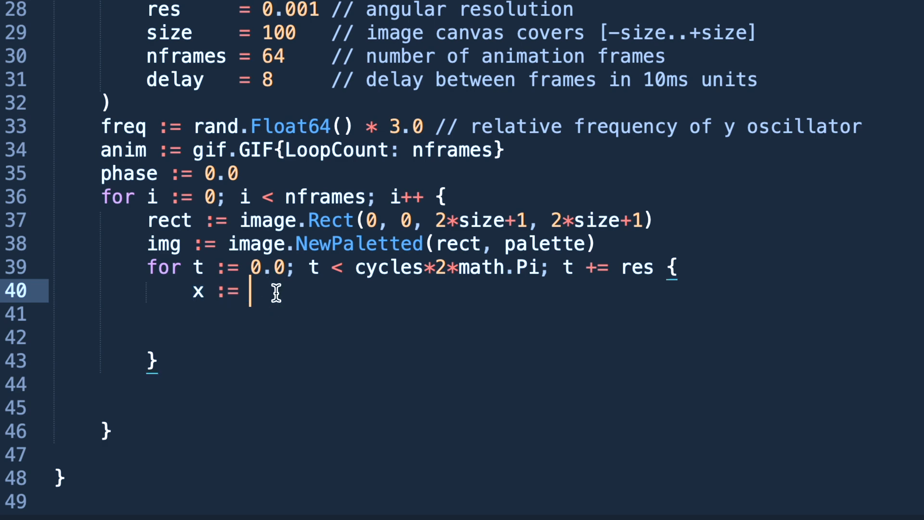
pyautogui.moveTo(259, 325)
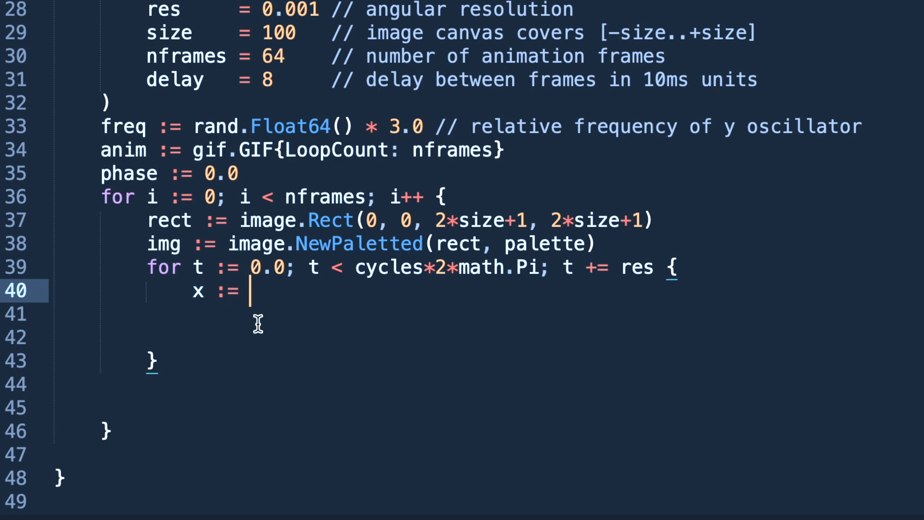
# Step: Compute x := math.Sin(t) and y := math.Sin(t*freq + phase), then start an img.SetColorIndex call
pyautogui.write('math.Sin()')
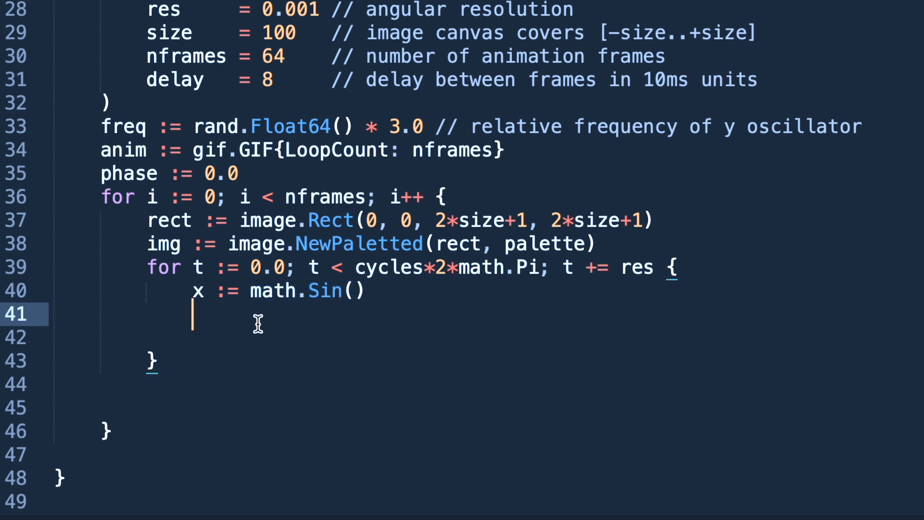
pyautogui.write('t')
pyautogui.write('y := math.Sin(t*freq + ')
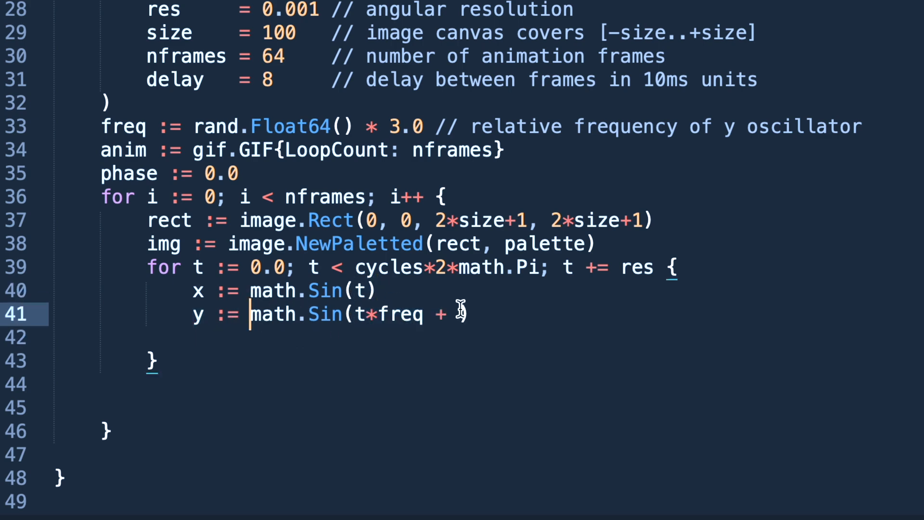
pyautogui.write('phase)')
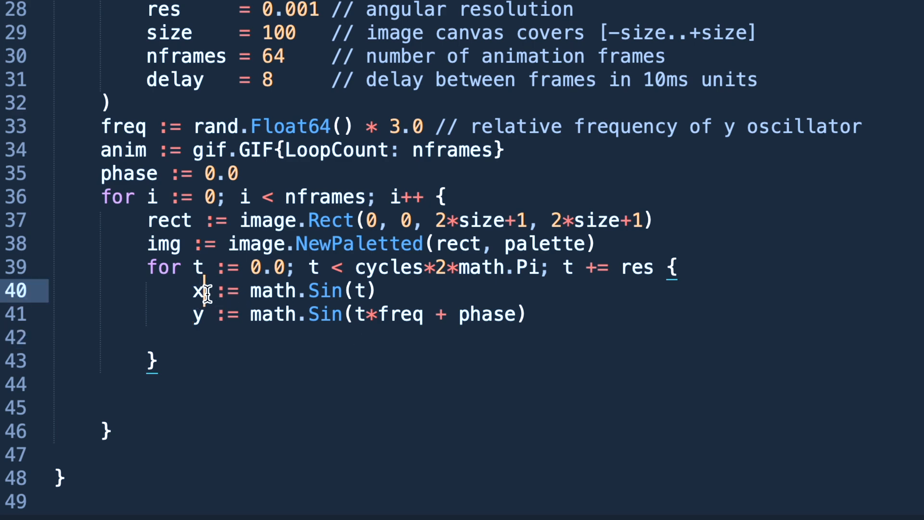
pyautogui.doubleClick(401, 314)
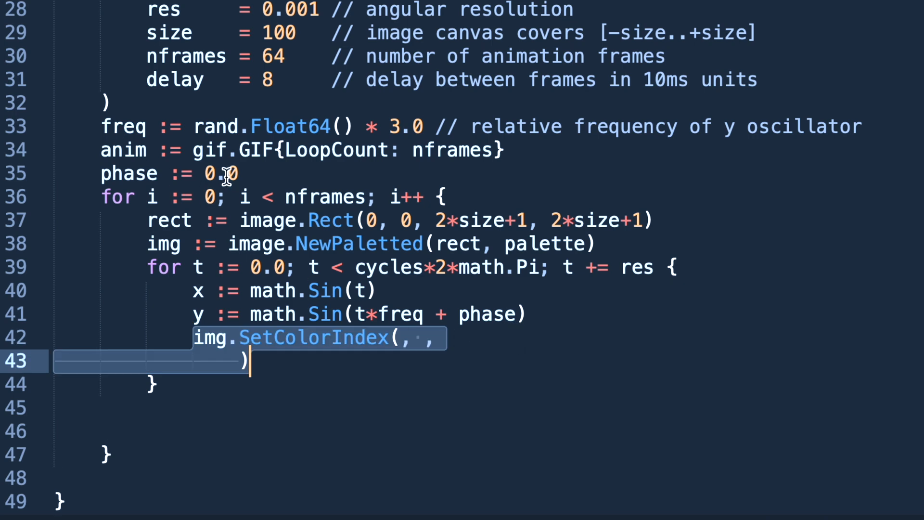
# Step: Fill SetColorIndex with size+int(x*size+0.5), size+int(y*size+0.5) and blackIndex
pyautogui.write('size+int(x*size+0.5)')
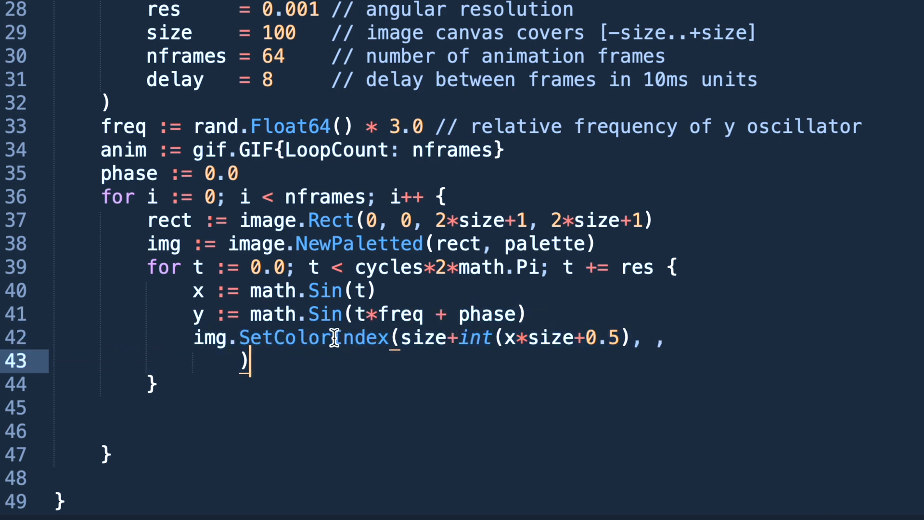
pyautogui.write('size+int(y*size+0.5)')
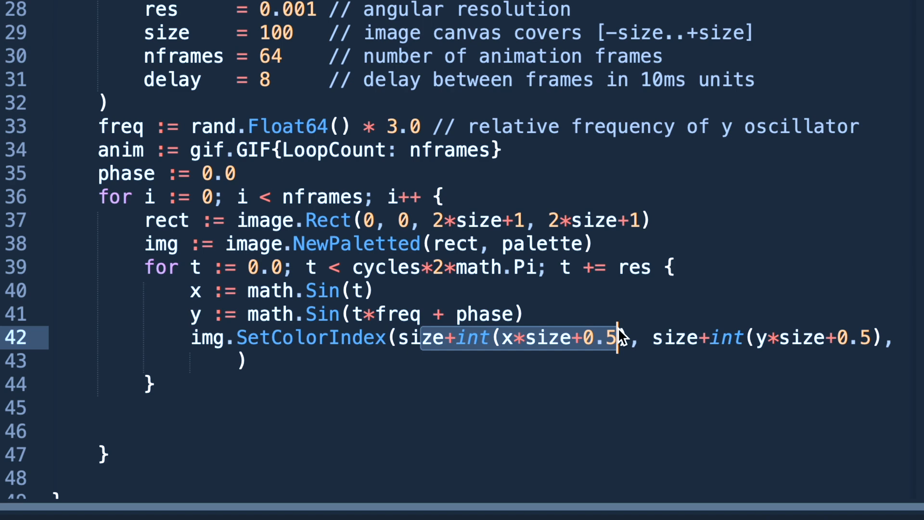
pyautogui.write('blackIndex')
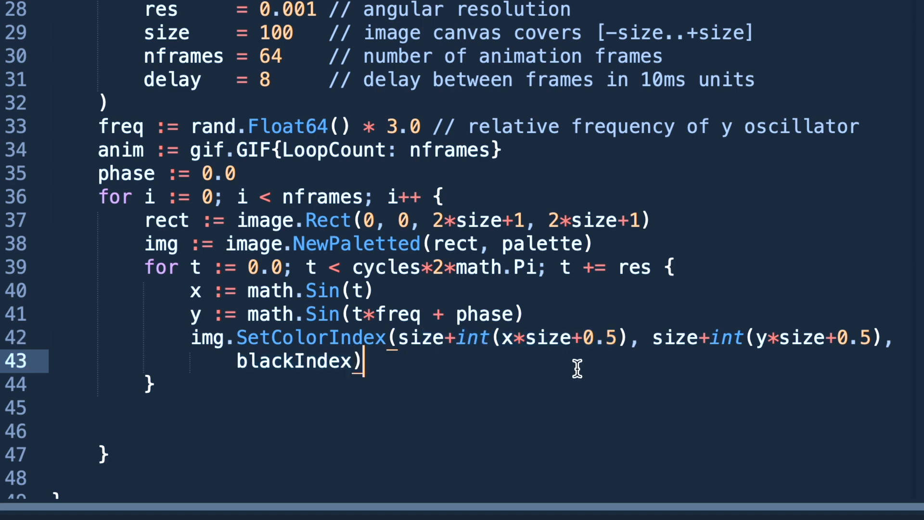
pyautogui.moveTo(277, 299)
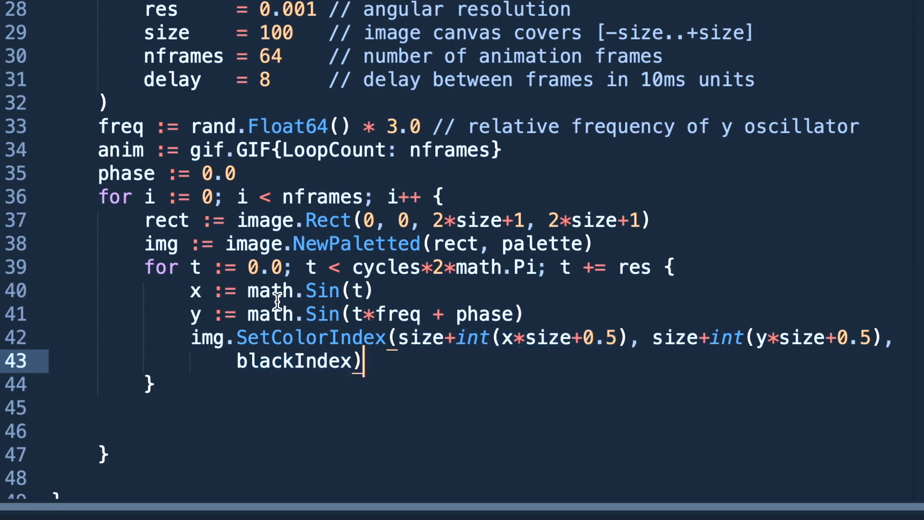
pyautogui.doubleClick(281, 361)
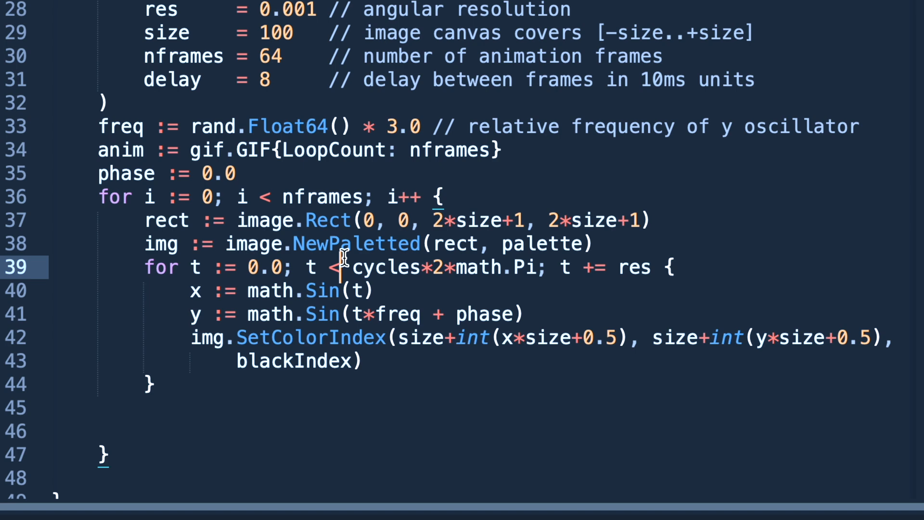
pyautogui.moveTo(186, 357)
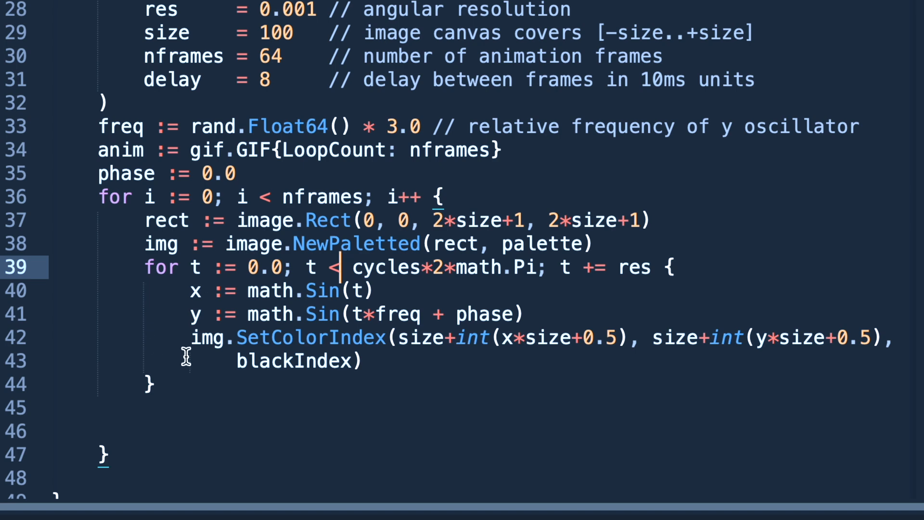
pyautogui.moveTo(312, 343)
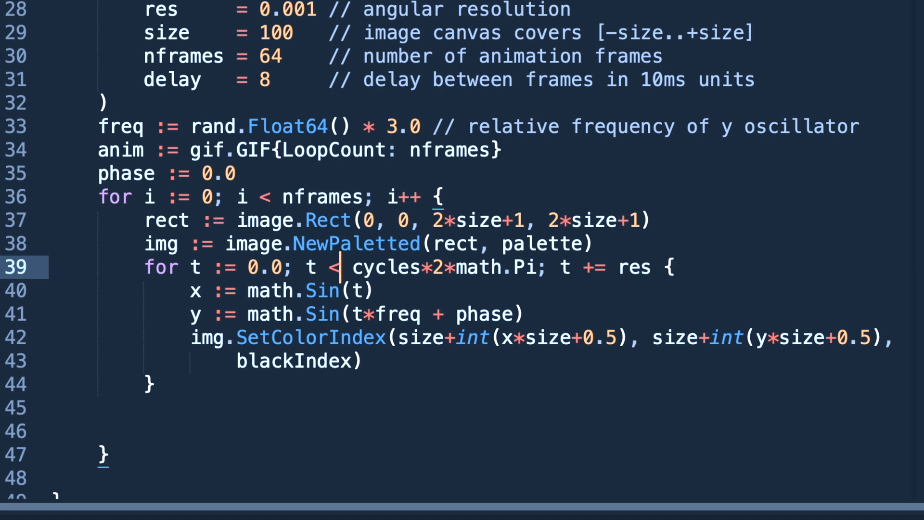
# Step: Add phase += 0.1 and append delay to anim.Delay after each frame
pyautogui.write('phase')
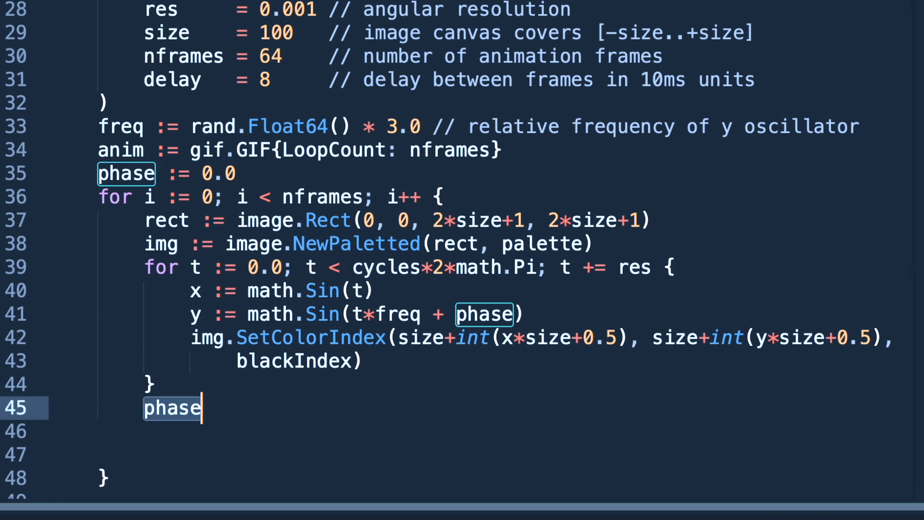
pyautogui.scroll(-3)
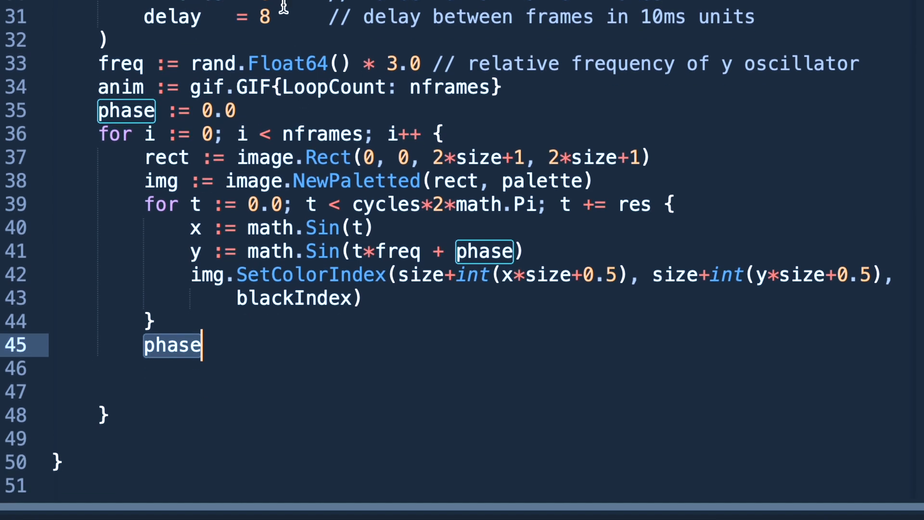
pyautogui.write('+=')
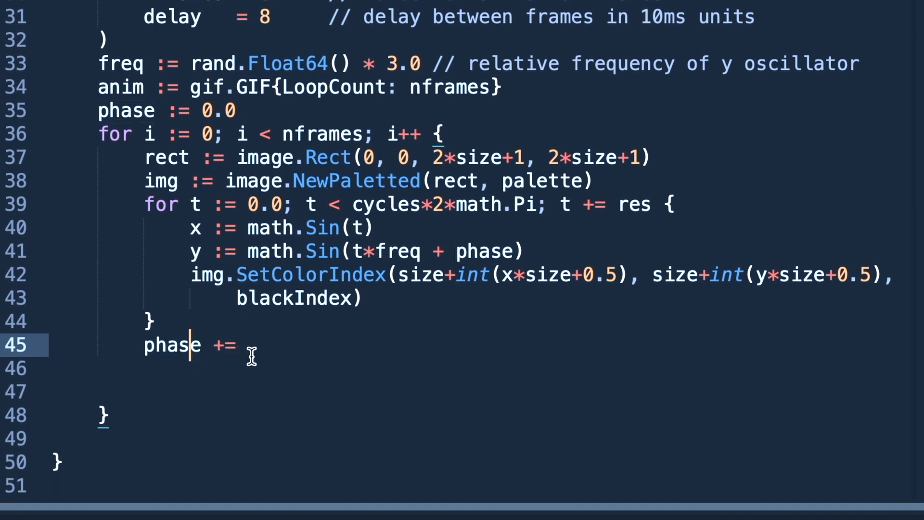
pyautogui.write('0.1')
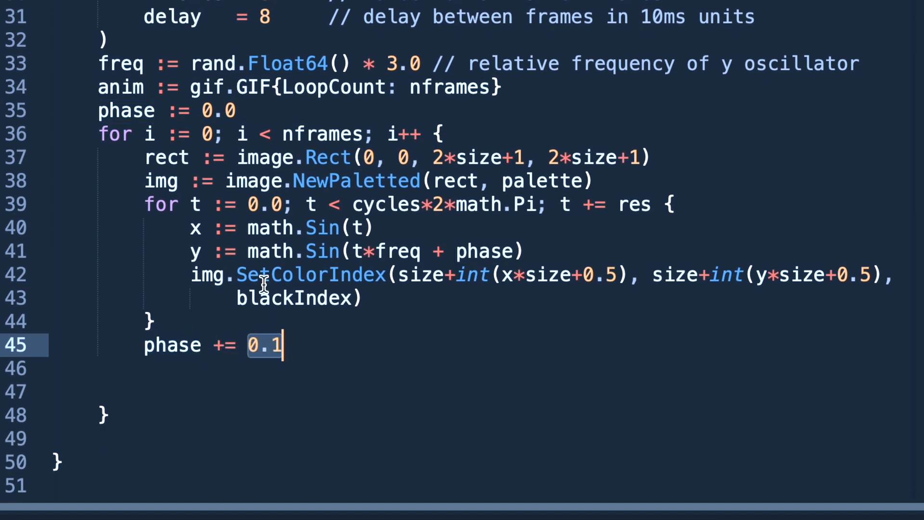
pyautogui.moveTo(248, 300)
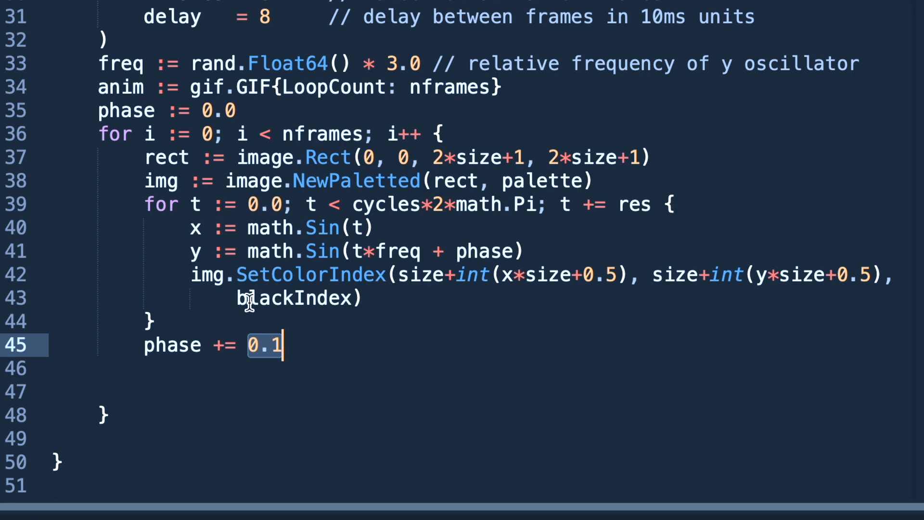
pyautogui.write('anim.Delay = append(anim.Delay,')
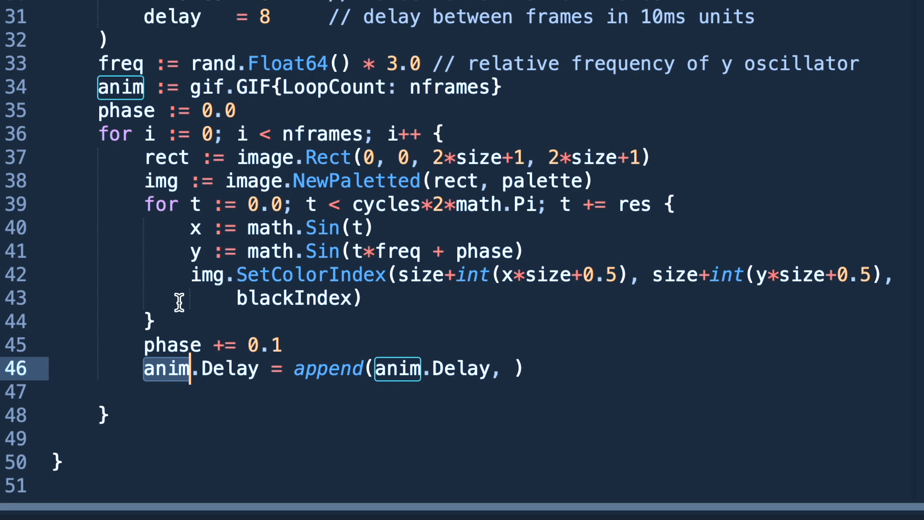
pyautogui.doubleClick(270, 87)
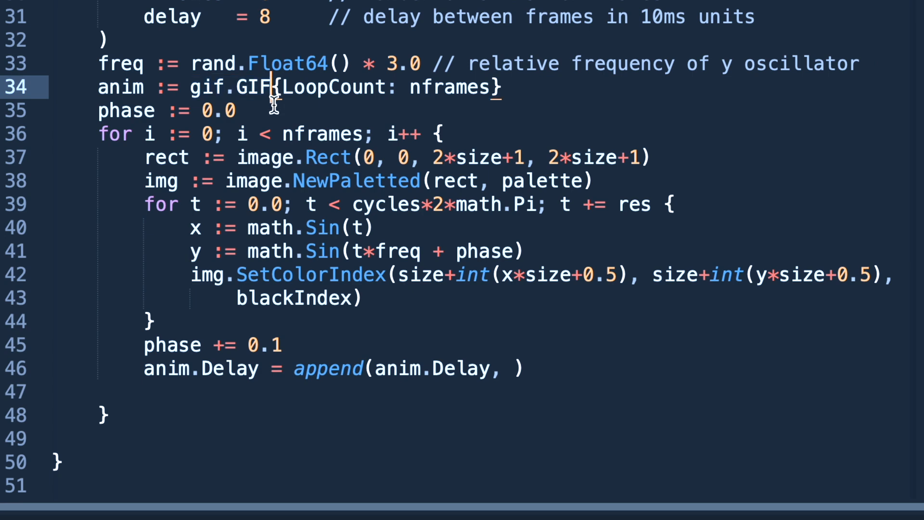
pyautogui.write('delay')
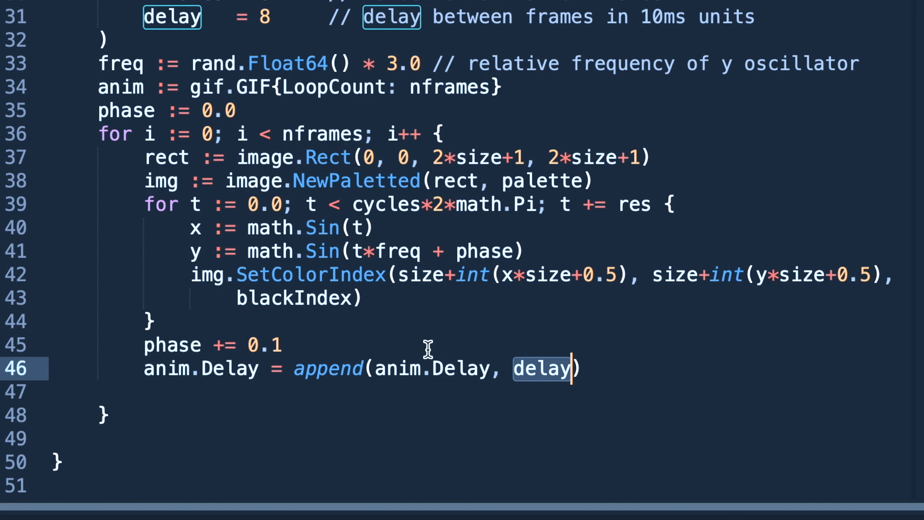
# Step: Append img to anim.Image and begin gif.EncodeAll(, ) after the loop
pyautogui.write('anim.Image =')
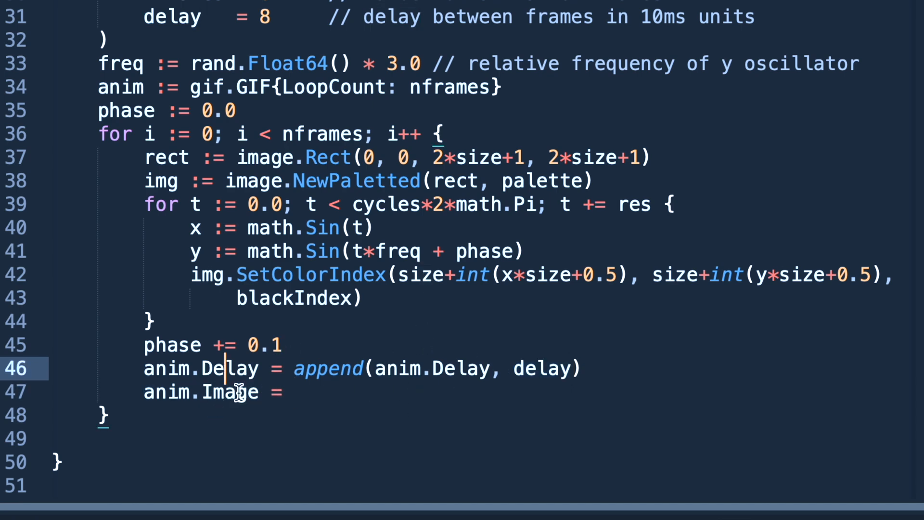
pyautogui.write('append(, )')
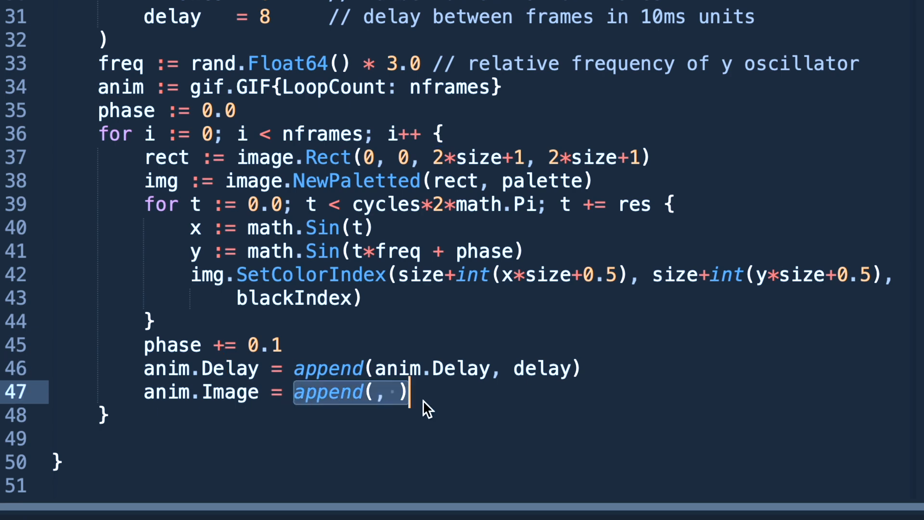
pyautogui.write('anim.Image')
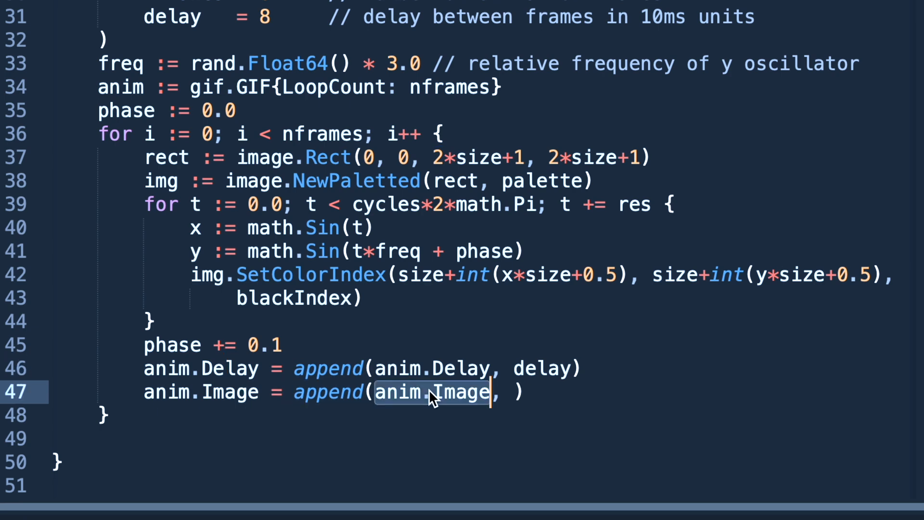
pyautogui.write('img')
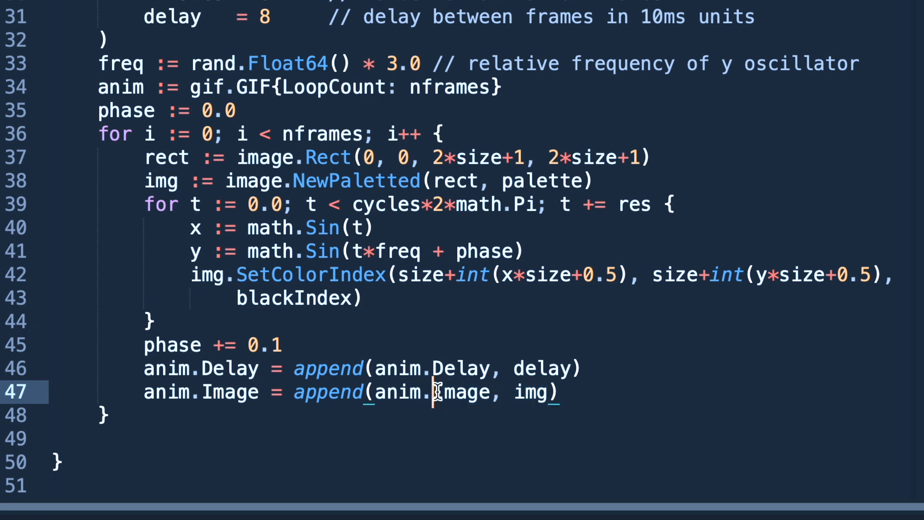
pyautogui.moveTo(460, 358)
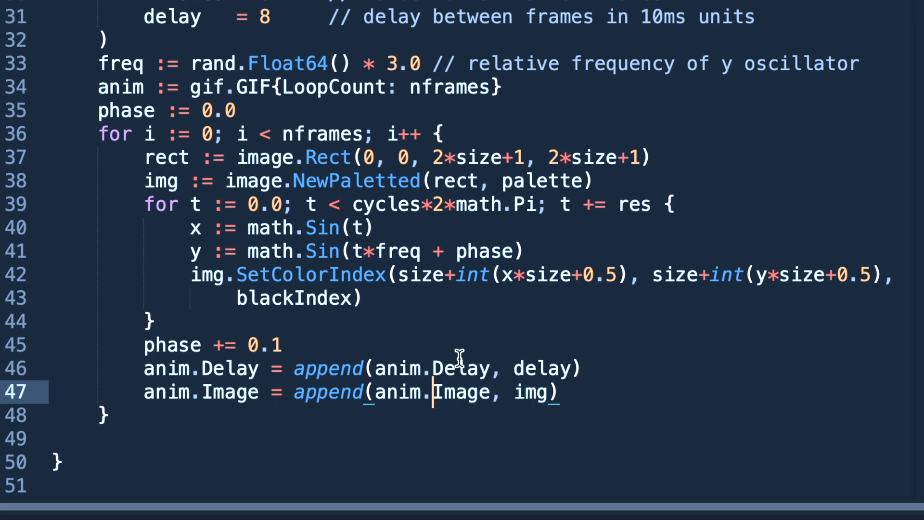
pyautogui.write('gif.EncodeAll(, )')
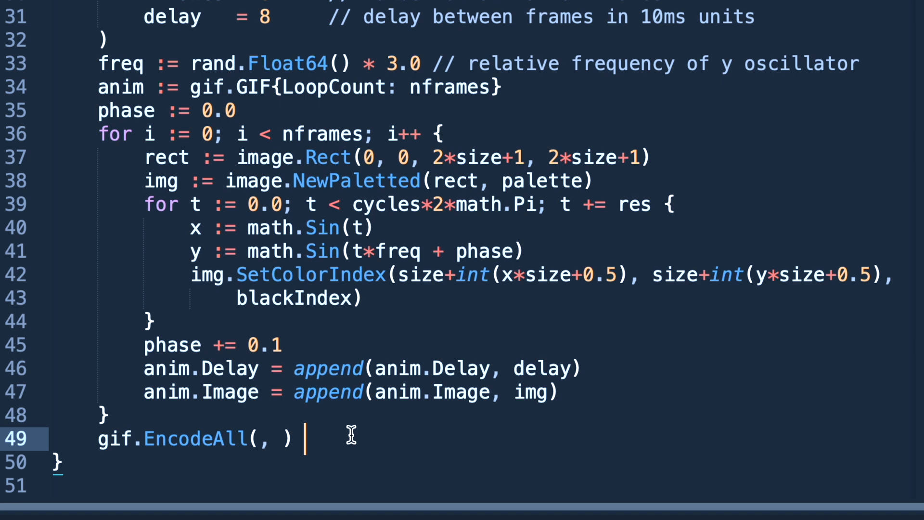
pyautogui.moveTo(275, 392)
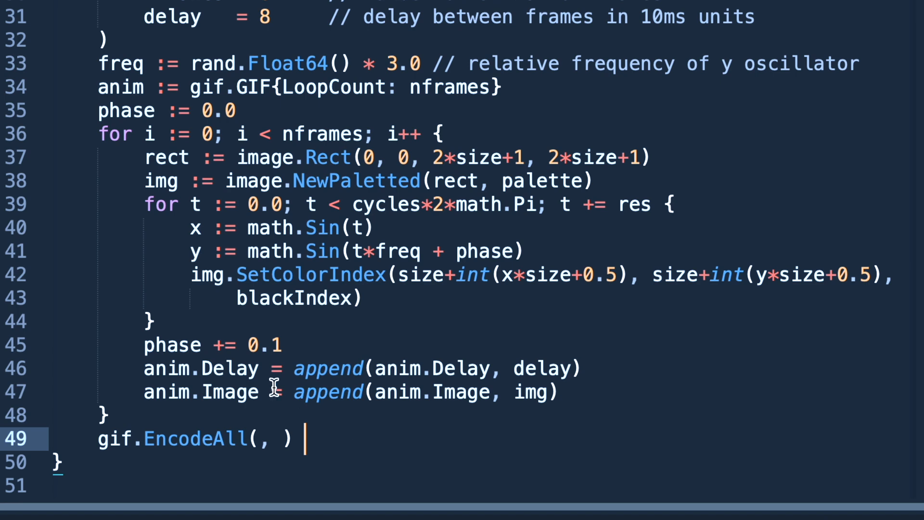
pyautogui.moveTo(405, 369)
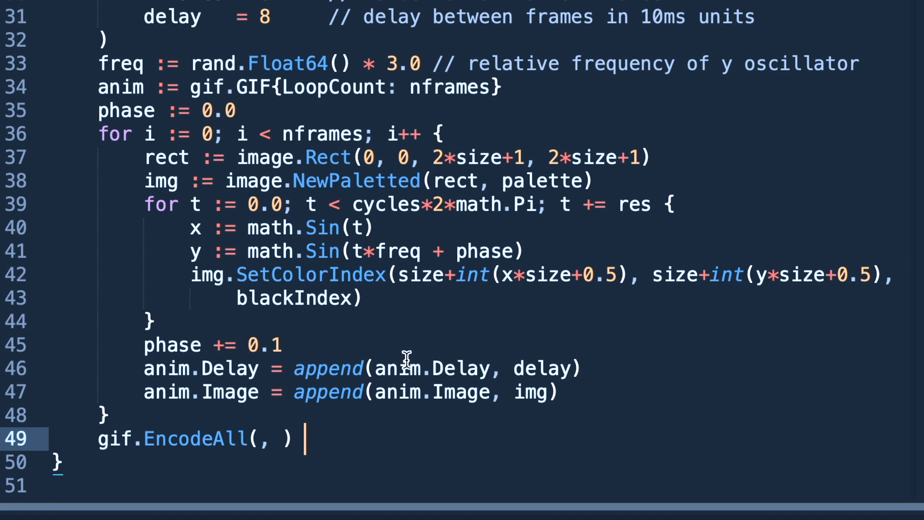
# Step: Complete gif.EncodeAll(out, &anim) with the comment // Note: ignoring encoding errors
pyautogui.write('out')
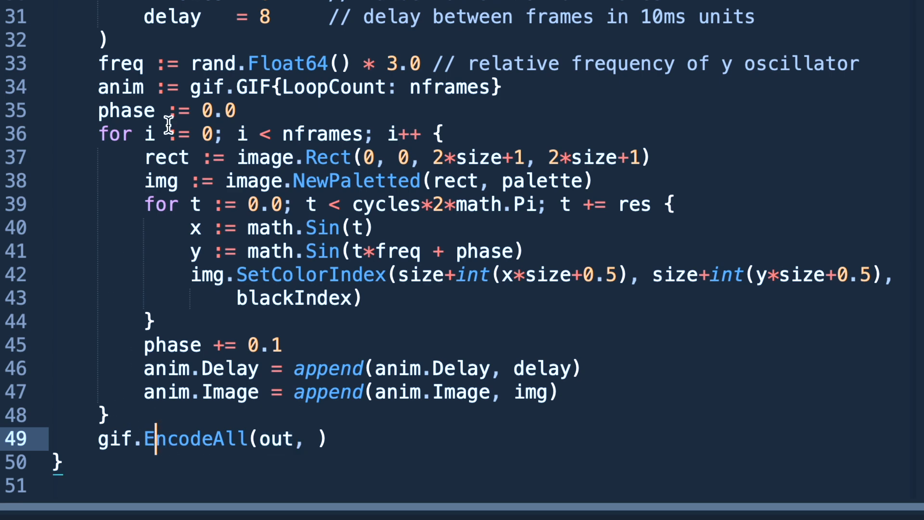
pyautogui.moveTo(350, 181)
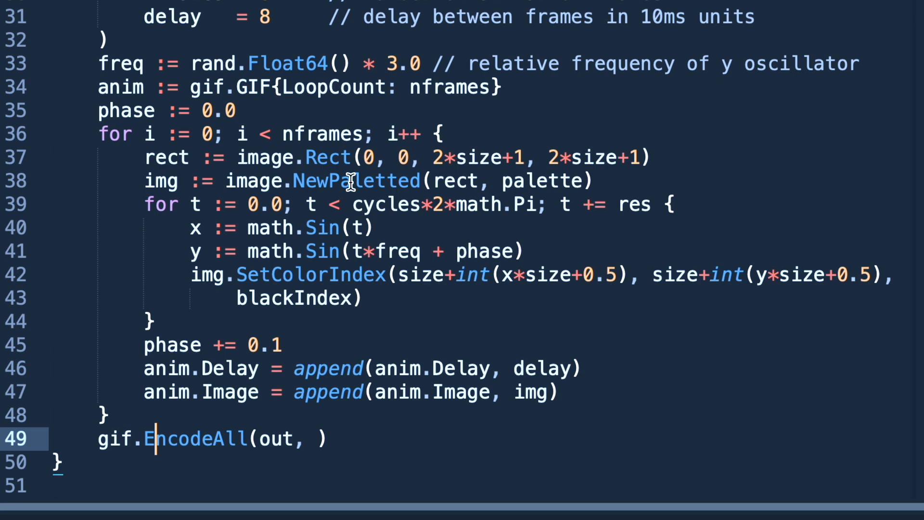
pyautogui.moveTo(317, 181)
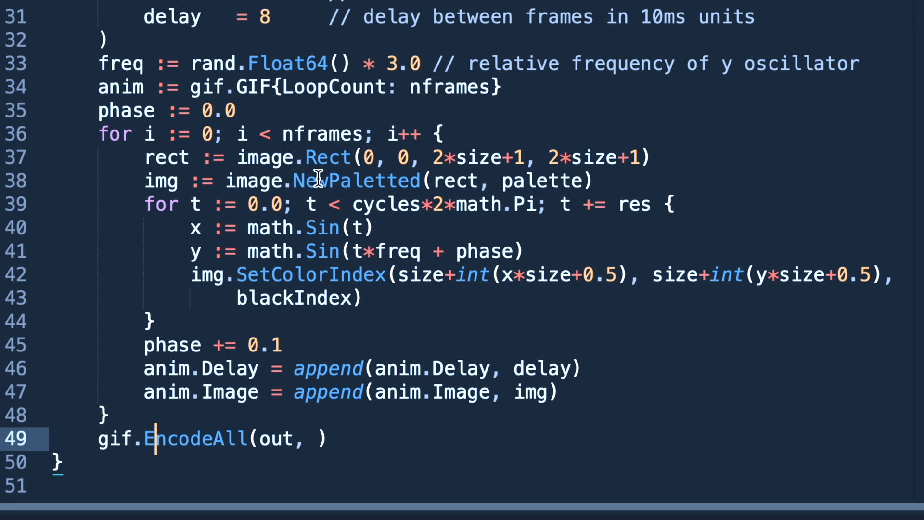
pyautogui.write('&anim')
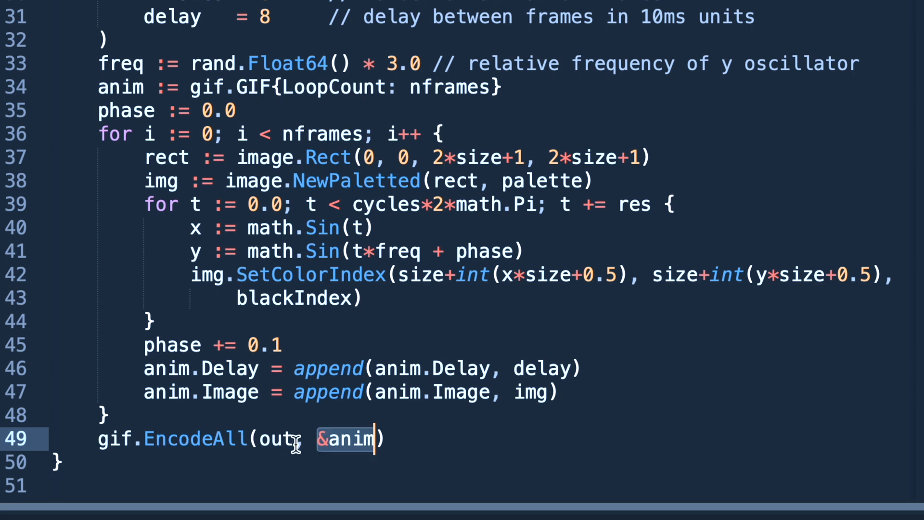
pyautogui.click(267, 440)
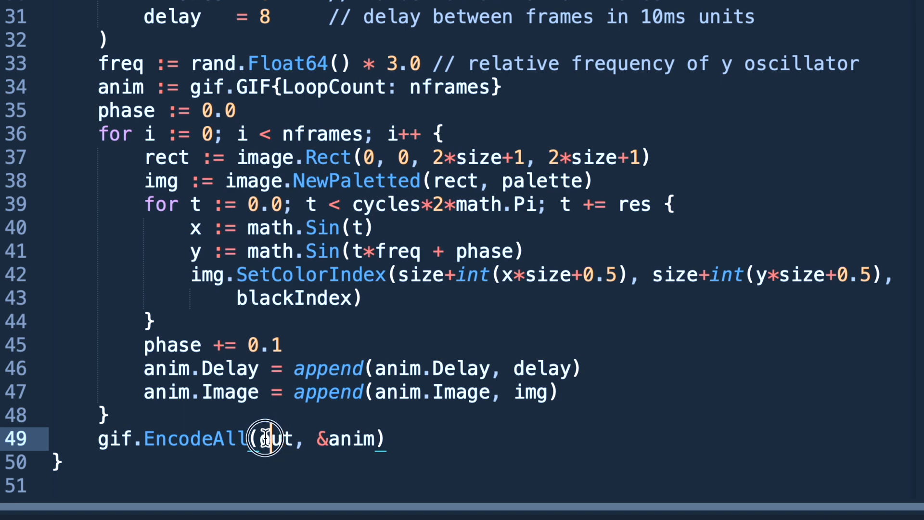
pyautogui.moveTo(295, 452)
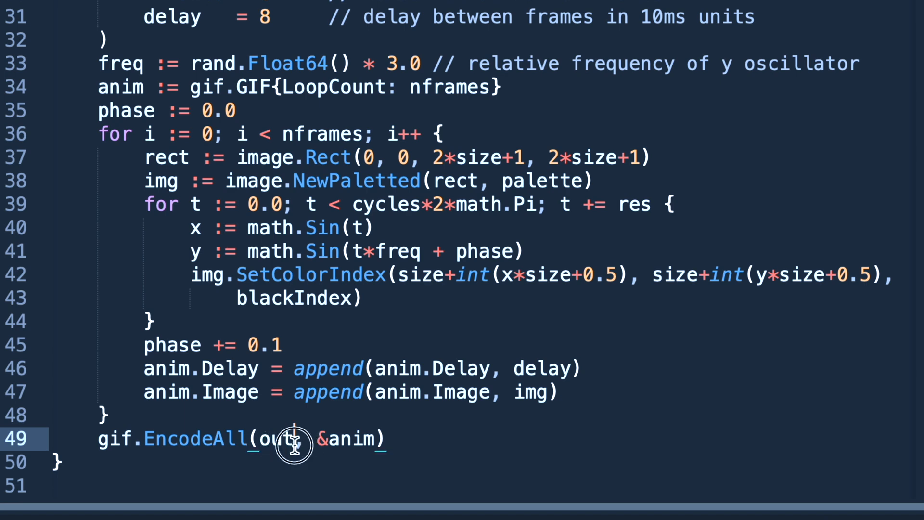
pyautogui.doubleClick(281, 439)
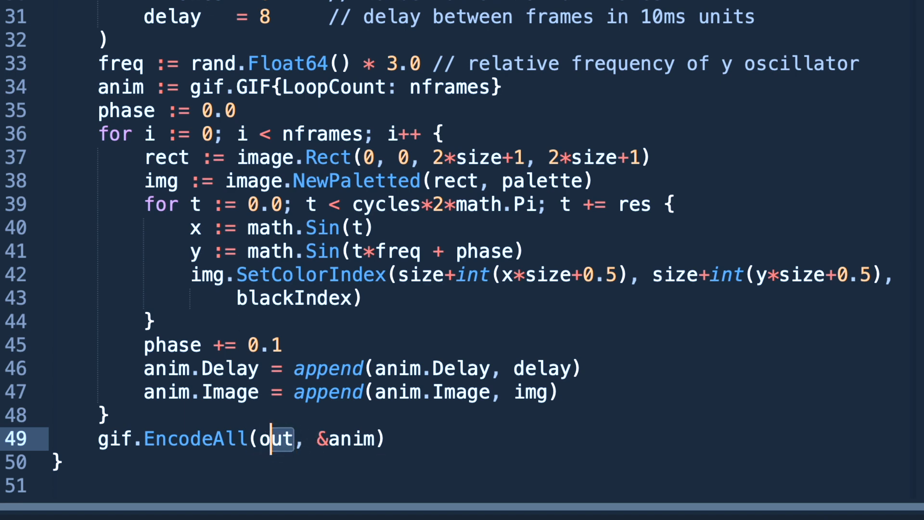
pyautogui.moveTo(368, 440)
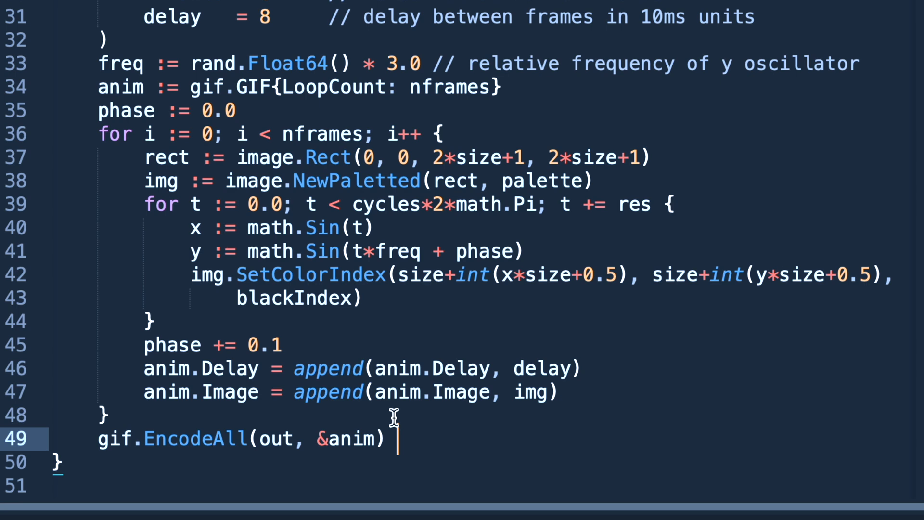
pyautogui.write('// Note: ignoring encoding errors')
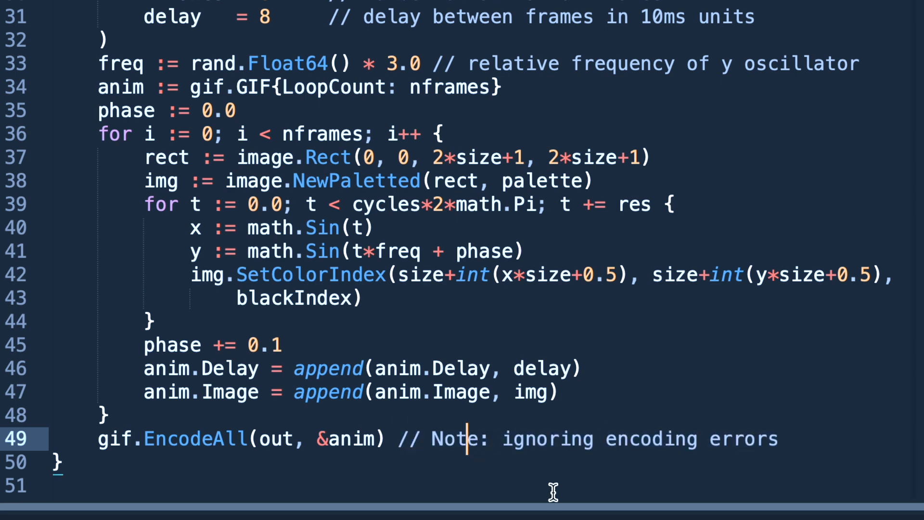
pyautogui.moveTo(424, 366)
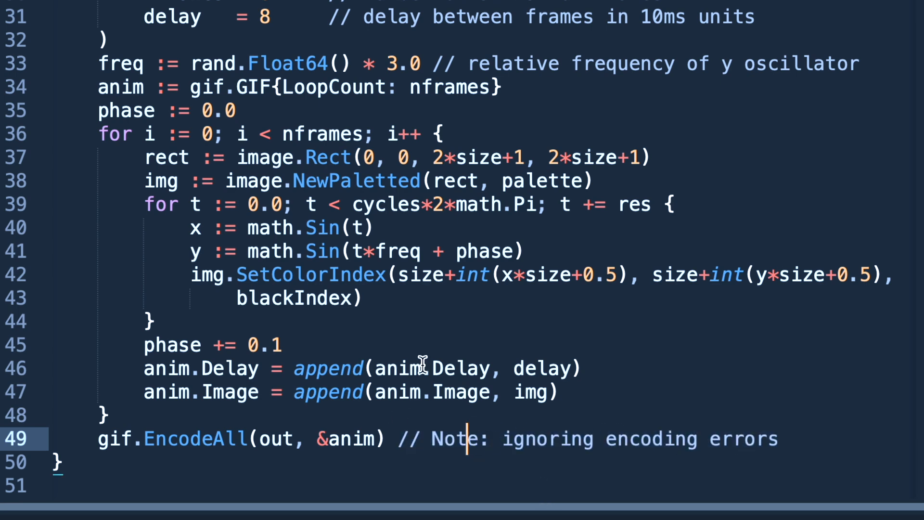
pyautogui.moveTo(171, 111)
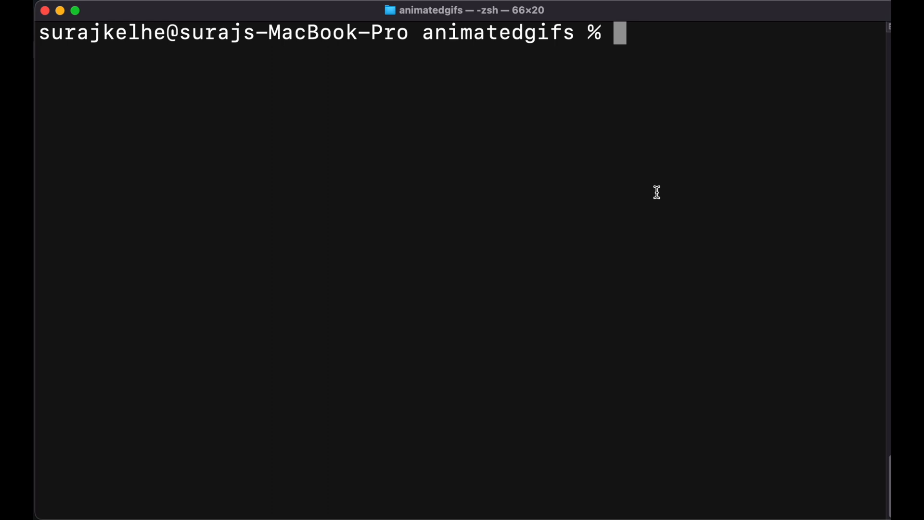
# Step: Format the source with gofmt and run go run lissajous.go, dumping raw GIF bytes to the screen
pyautogui.write('gofm')
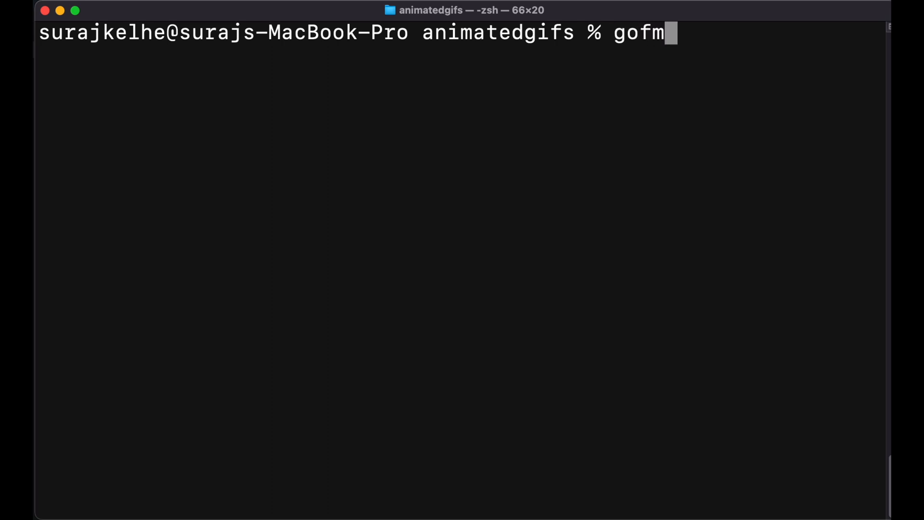
pyautogui.write('t')
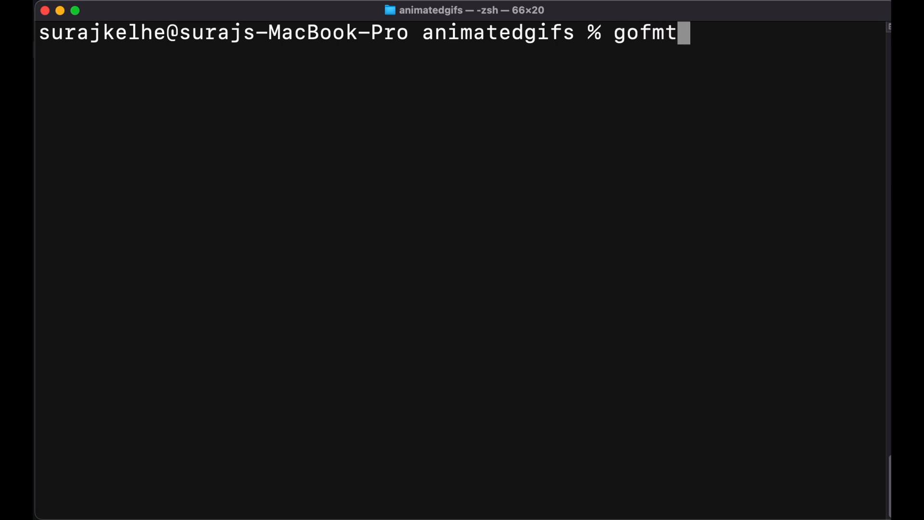
pyautogui.write('go run')
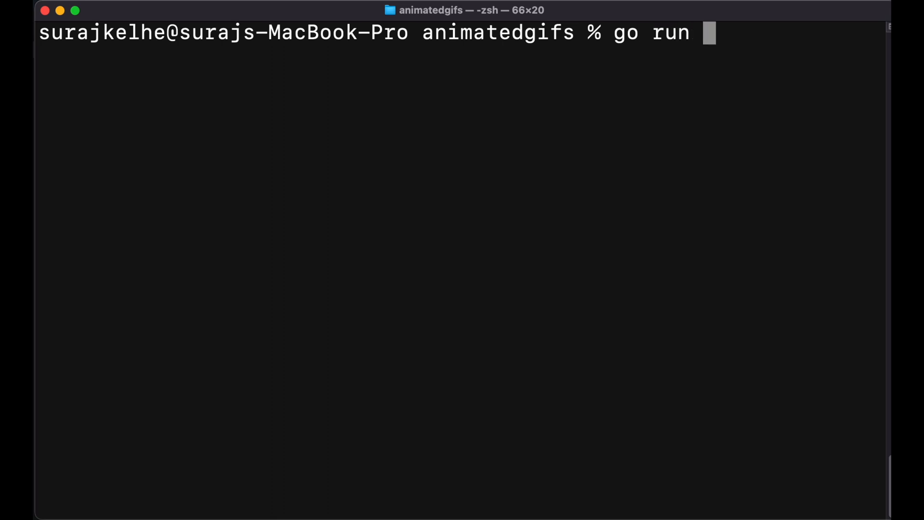
pyautogui.write('lissajous.go')
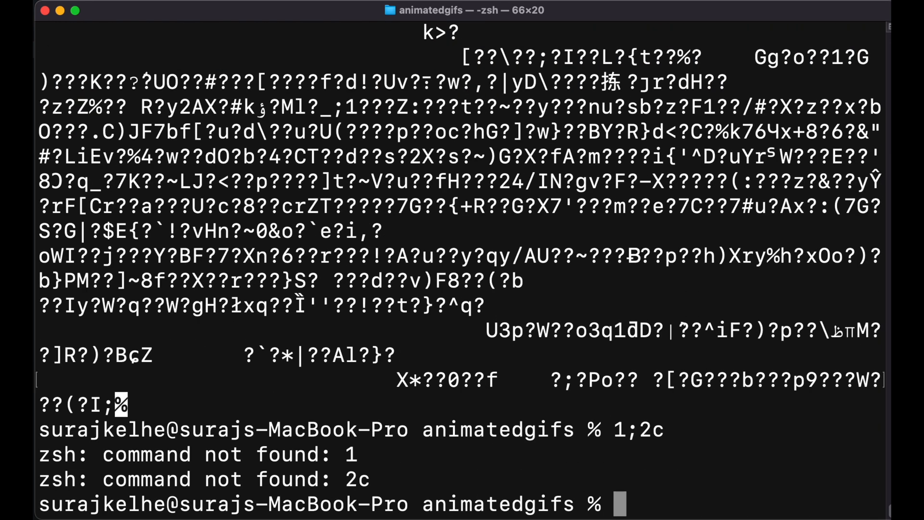
# Step: Clear the terminal and run go run lissajous.go > result.gif to save the animation
pyautogui.write('clear')
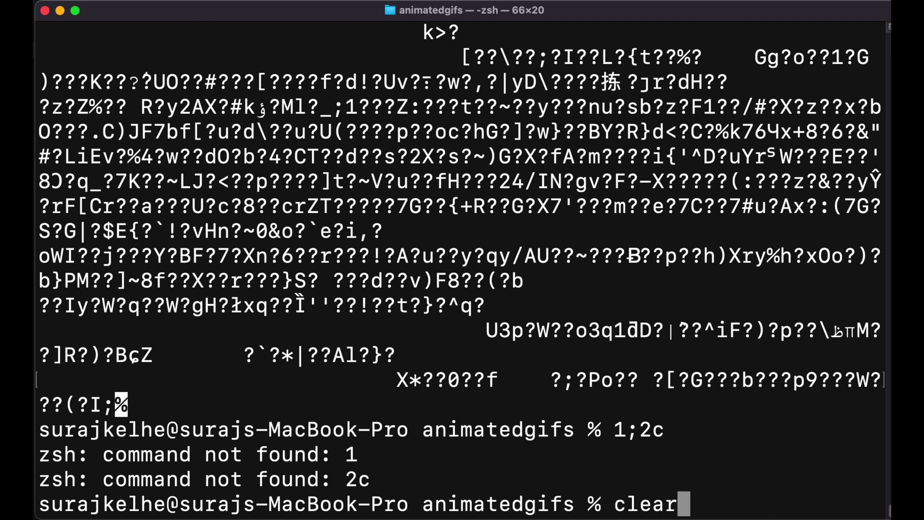
pyautogui.write('go run lissajous.go')
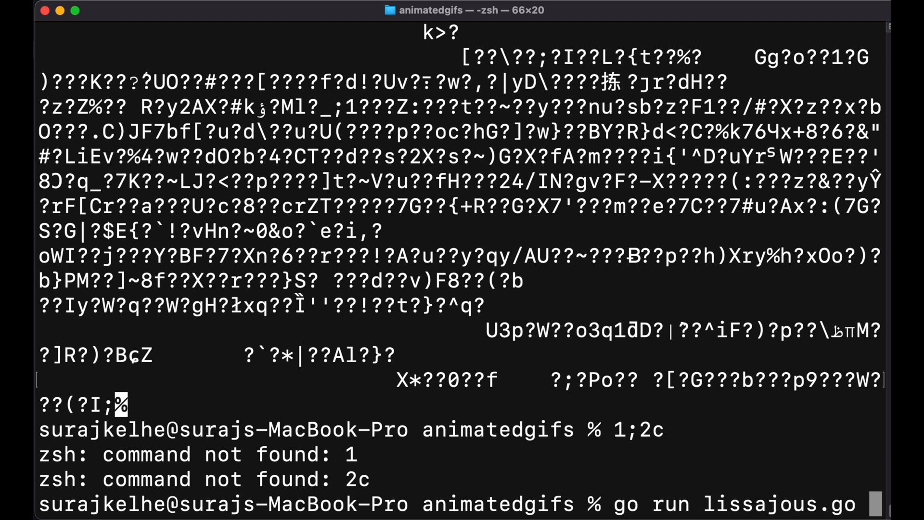
pyautogui.write('> o')
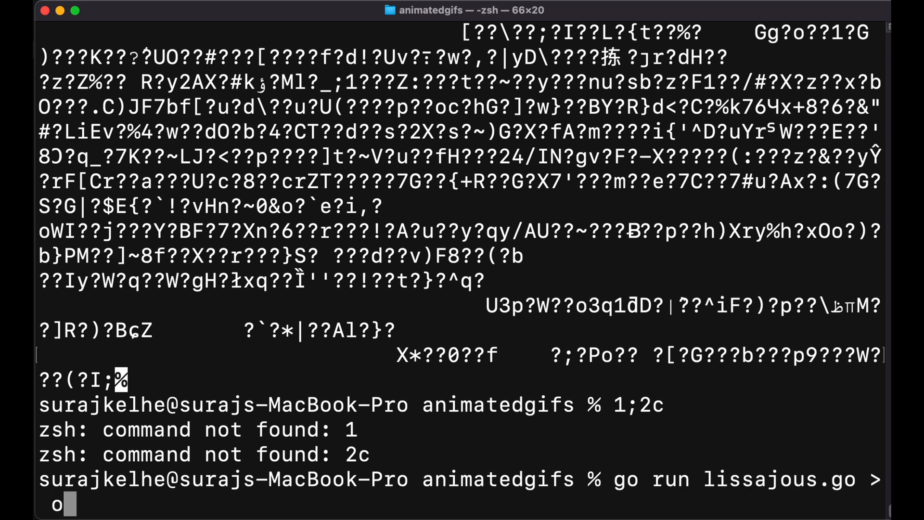
pyautogui.press('Backspace')
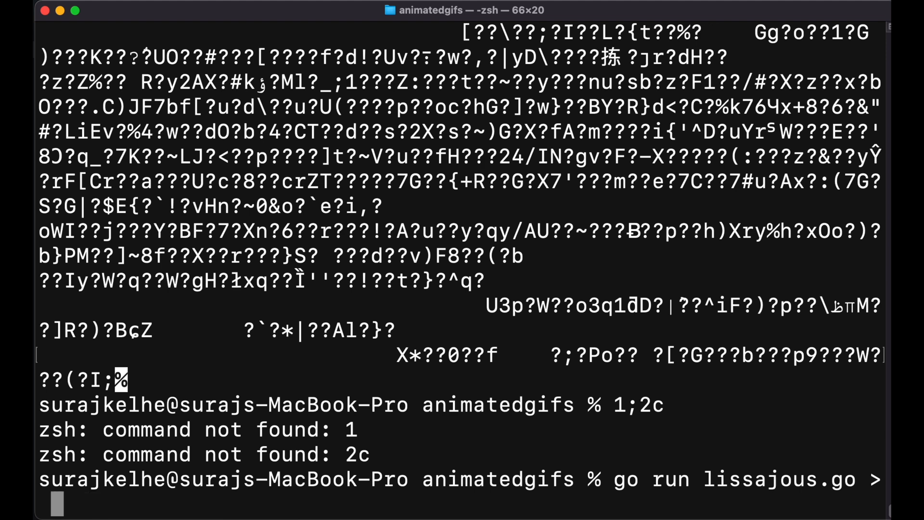
pyautogui.write('result.')
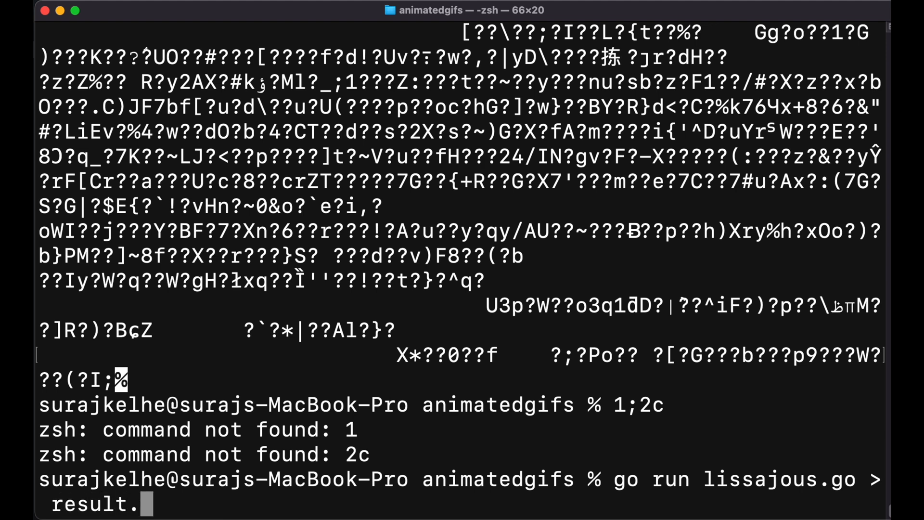
pyautogui.write('gif')
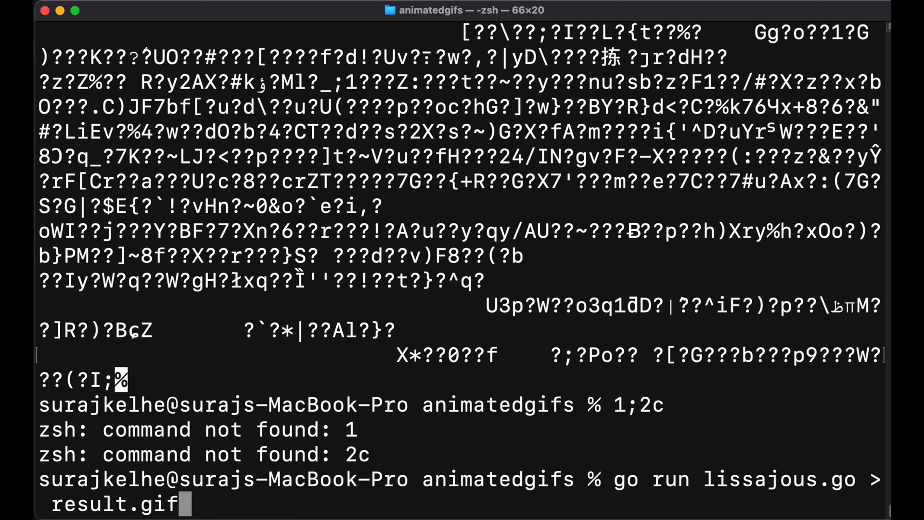
pyautogui.moveTo(831, 364)
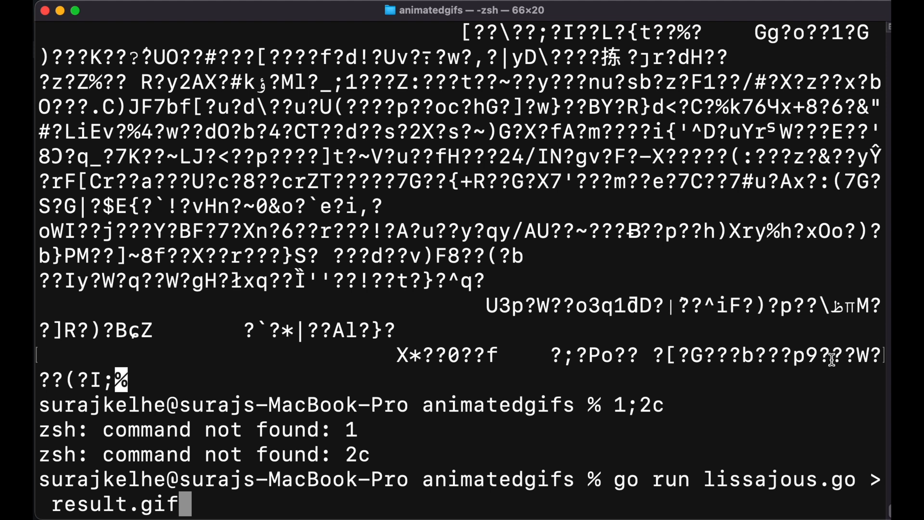
pyautogui.moveTo(796, 386)
pyautogui.write('ls')
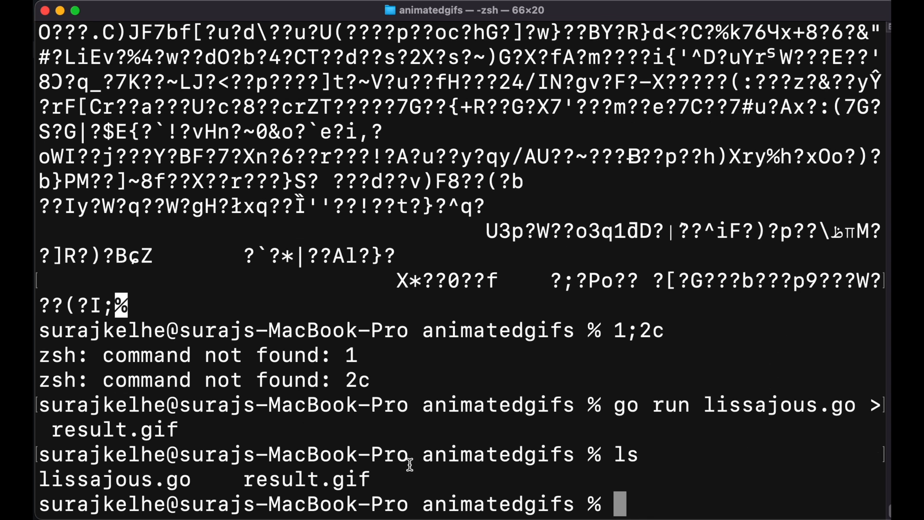
pyautogui.moveTo(425, 495)
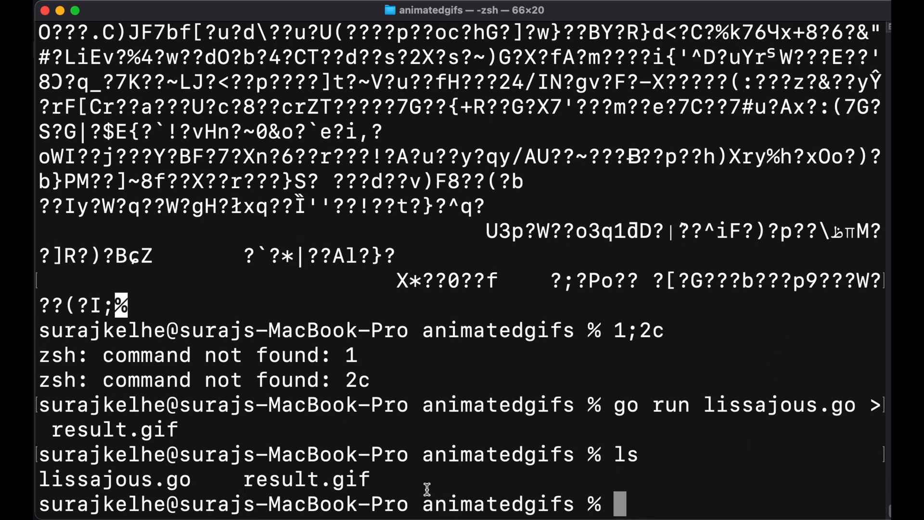
pyautogui.moveTo(552, 405)
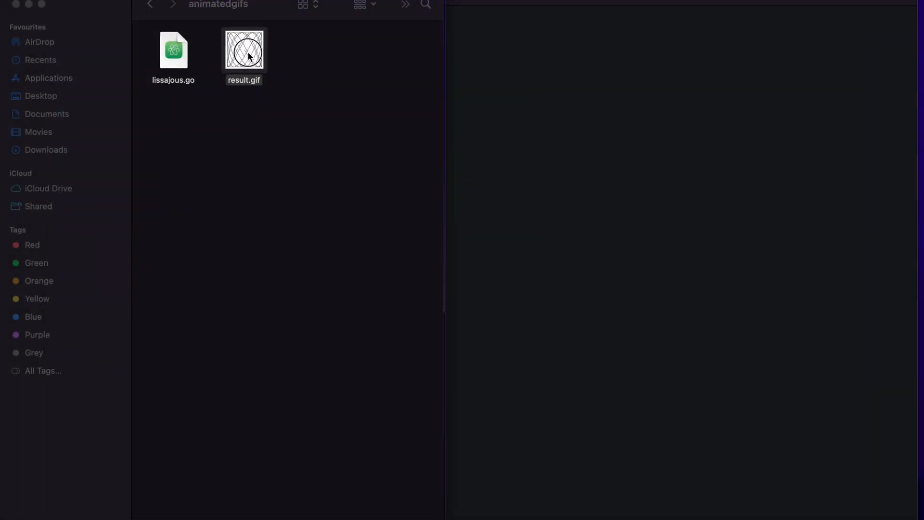
# Step: Open result.gif from the animatedgifs folder to preview the Lissajous animation
pyautogui.doubleClick(243, 50)
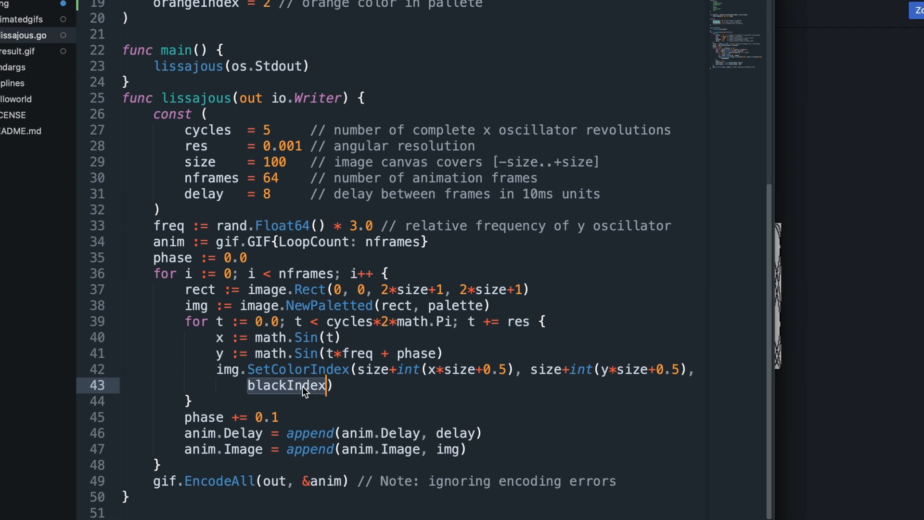
# Step: Replace blackIndex with orangeIndex in the SetColorIndex call via autocomplete
pyautogui.write('ora)')
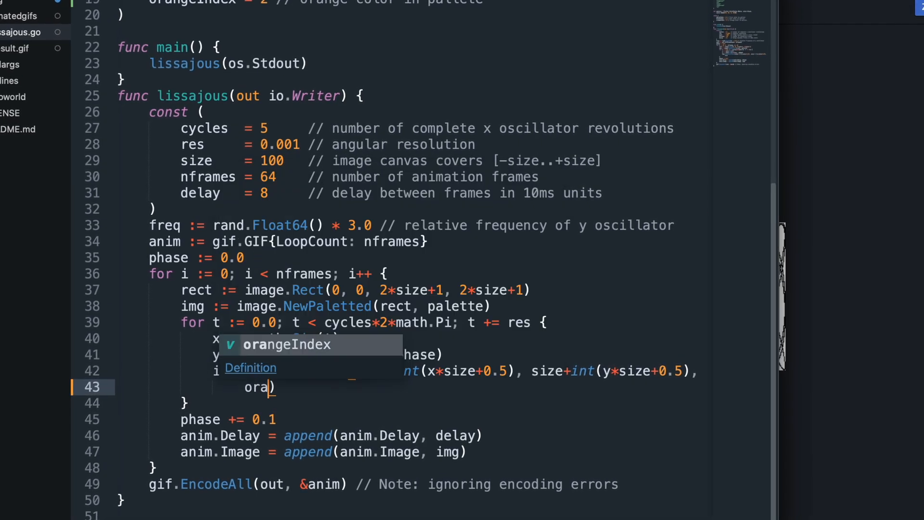
pyautogui.press('Tab')
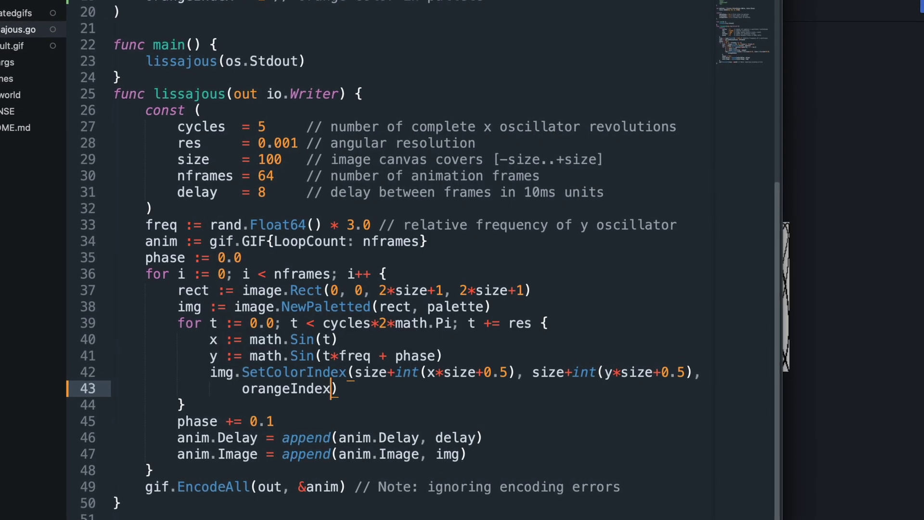